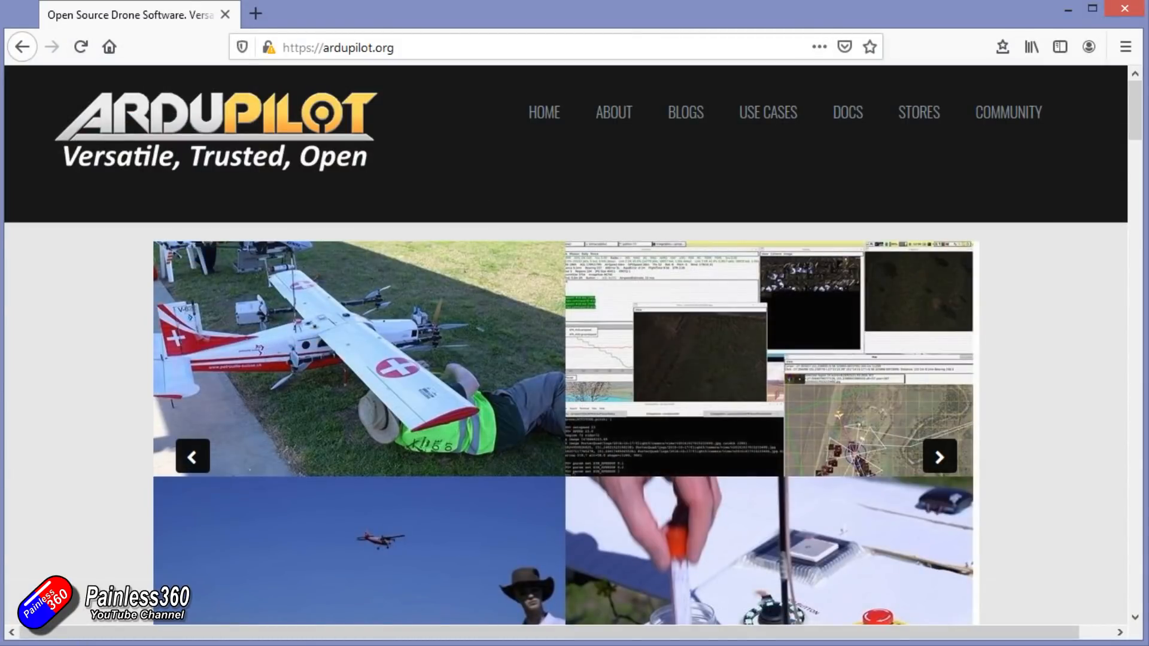
- Advance the ArduPilot home page carousel four slides through the multirotor, hexacopter and underwater photos
{"action": "left_click", "coordinate": [939, 457]}
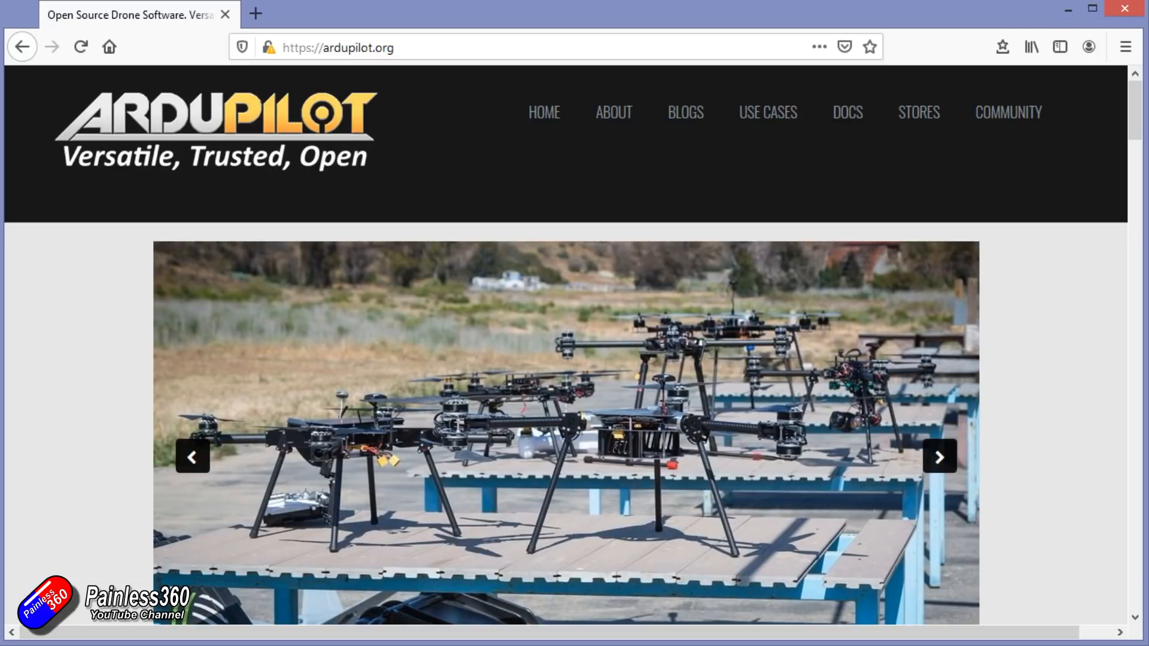
{"action": "left_click", "coordinate": [940, 457]}
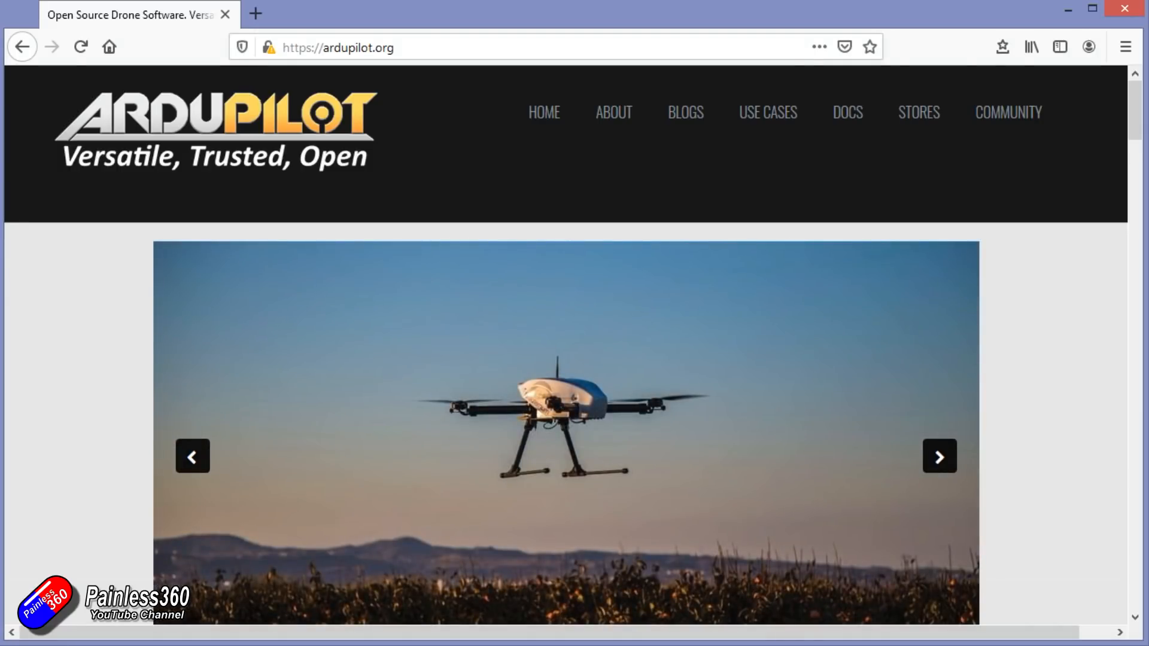
{"action": "left_click", "coordinate": [939, 456]}
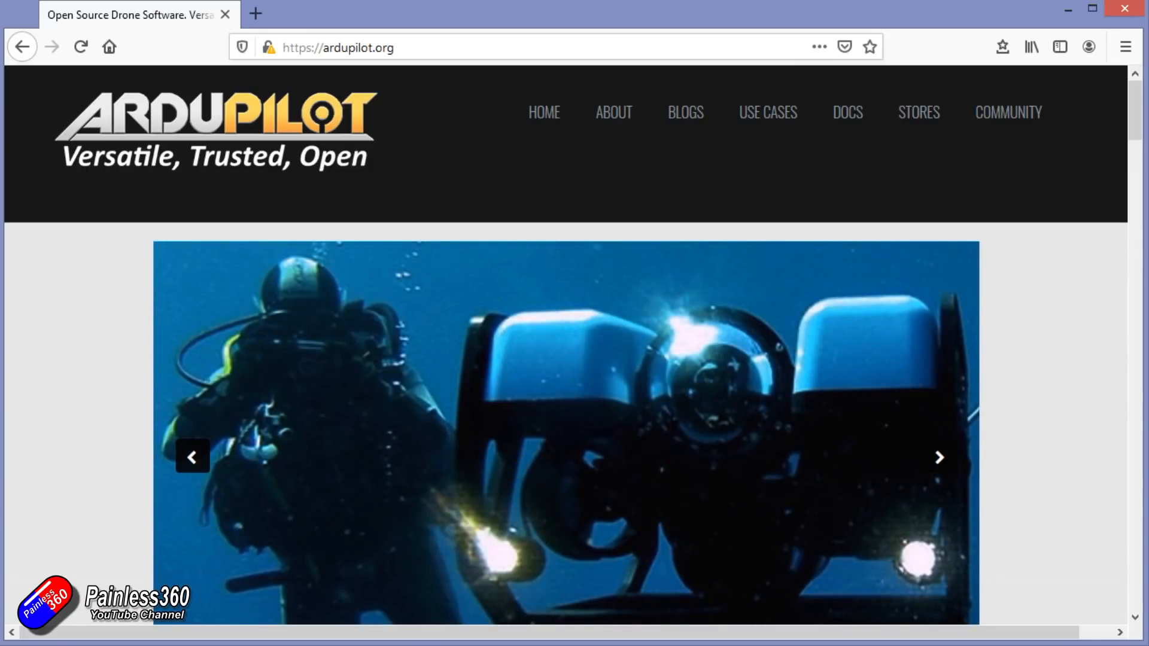
{"action": "left_click", "coordinate": [939, 457]}
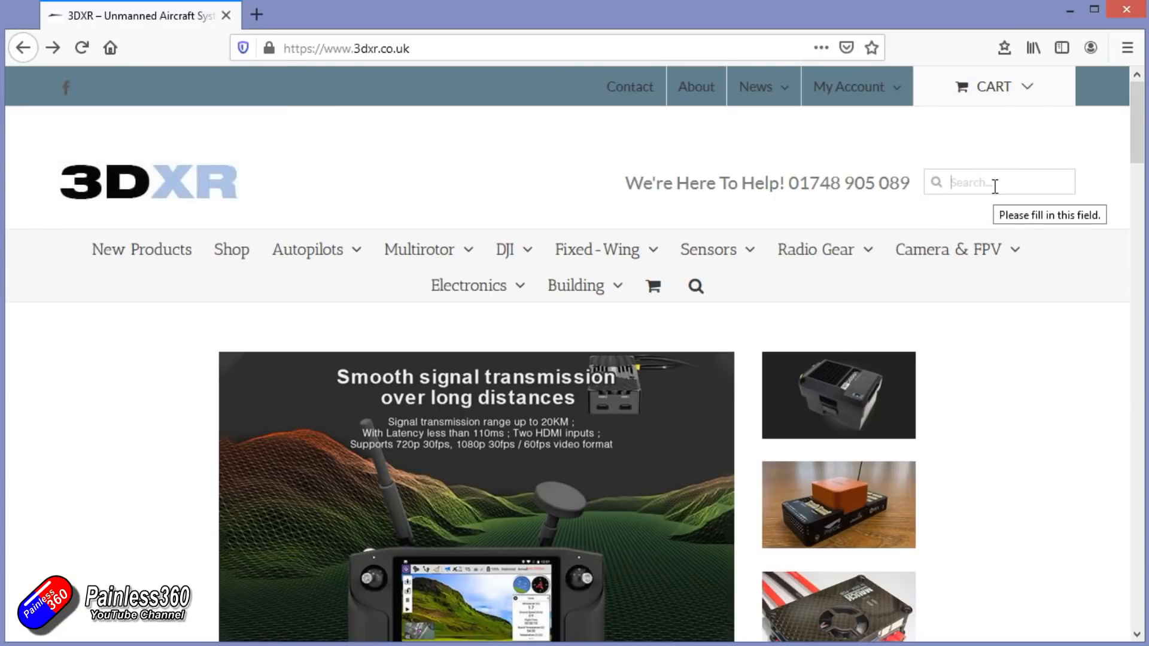
- Search the 3DXR store for t-motor, then replace the query with pixhawk
{"action": "type", "text": "t-motor"}
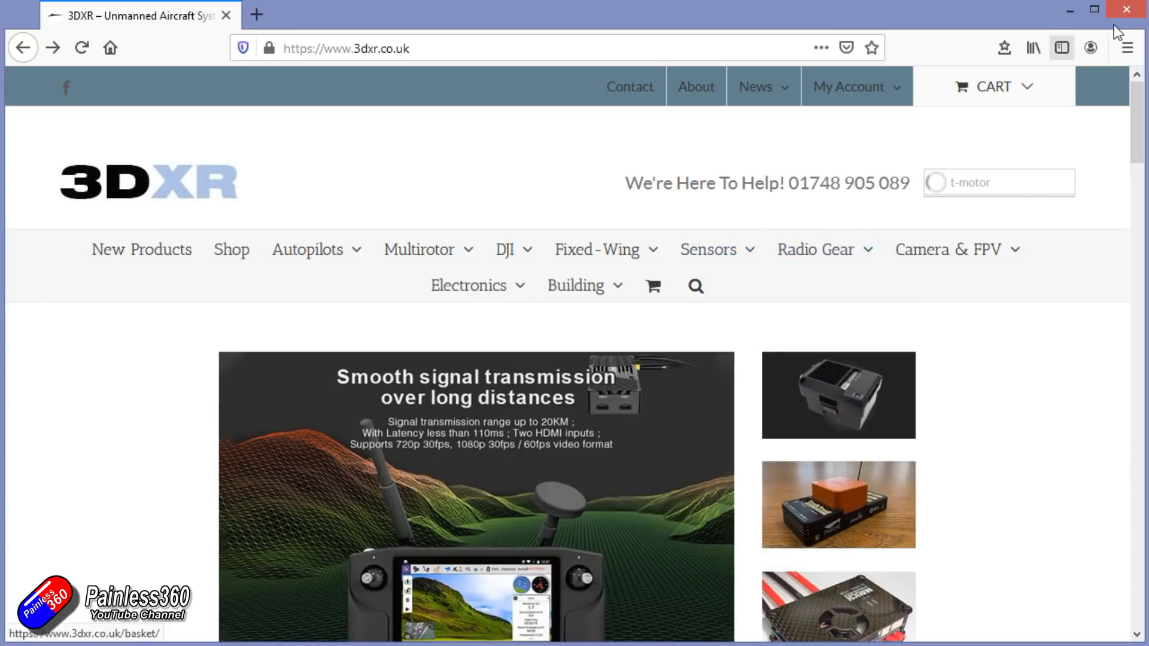
{"action": "mouse_move", "coordinate": [800, 225]}
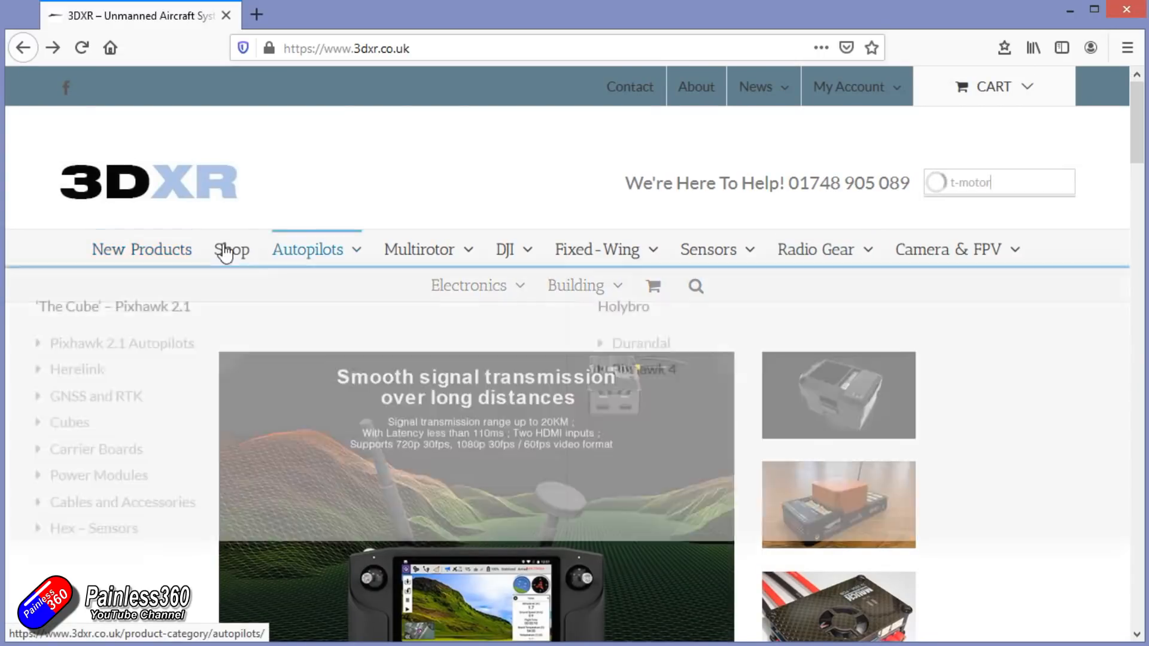
{"action": "mouse_move", "coordinate": [419, 182]}
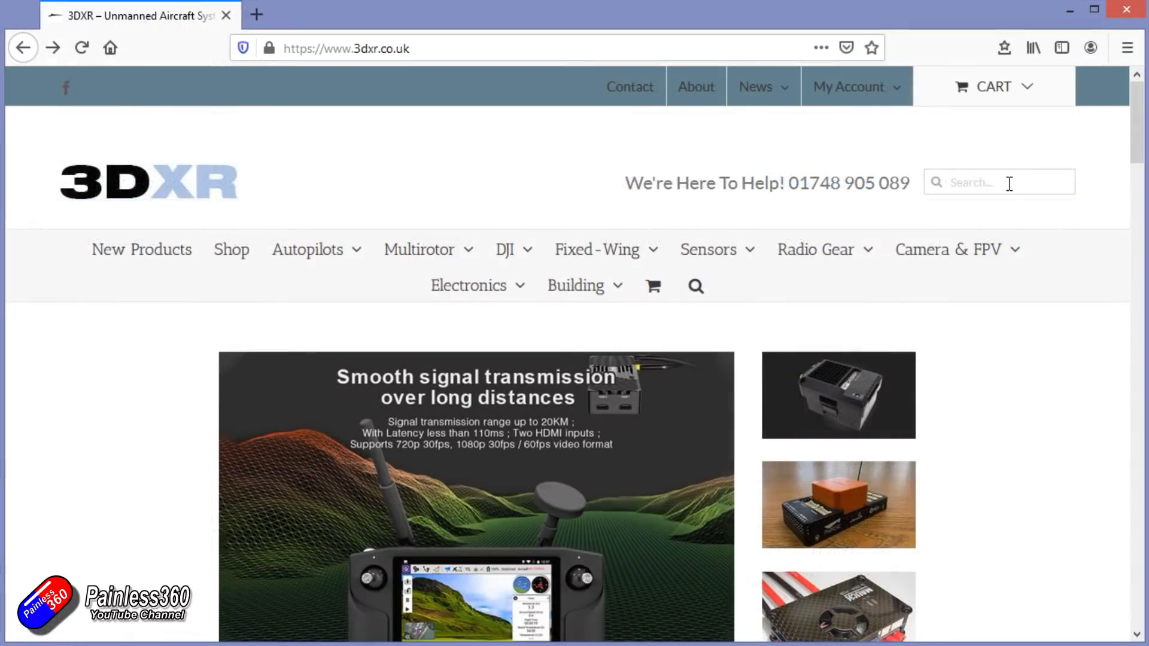
{"action": "type", "text": "pixhawk"}
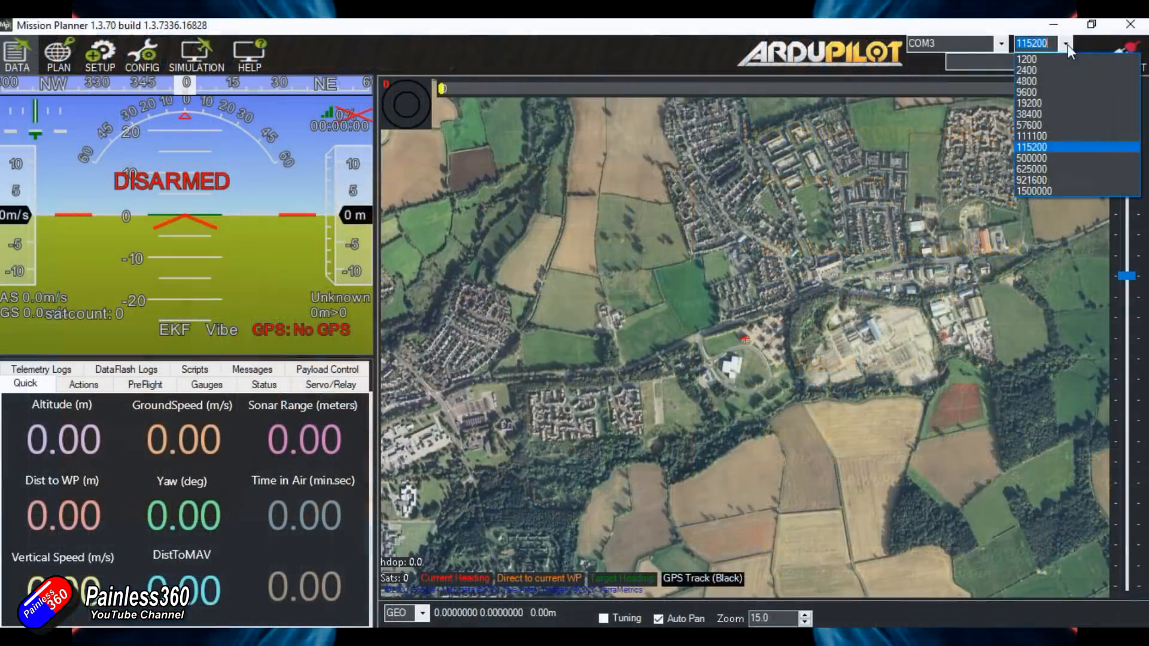
{"action": "mouse_move", "coordinate": [1029, 125]}
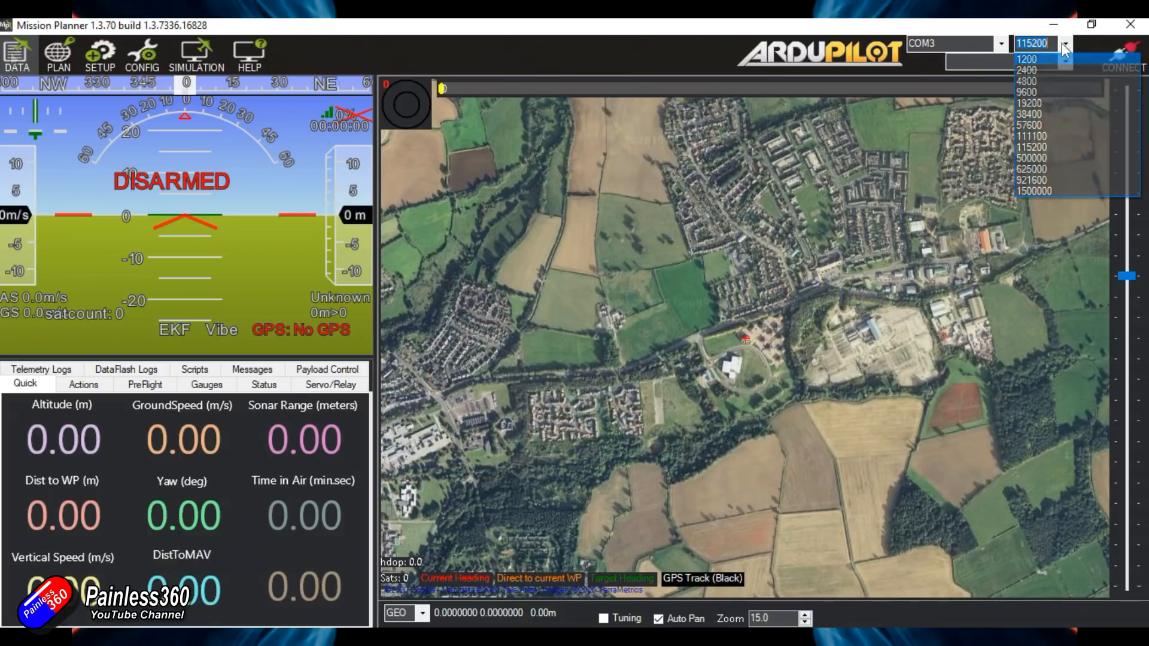
- Switch Mission Planner to the PLAN flight-plan map with home marker and no waypoints
{"action": "left_click", "coordinate": [57, 56]}
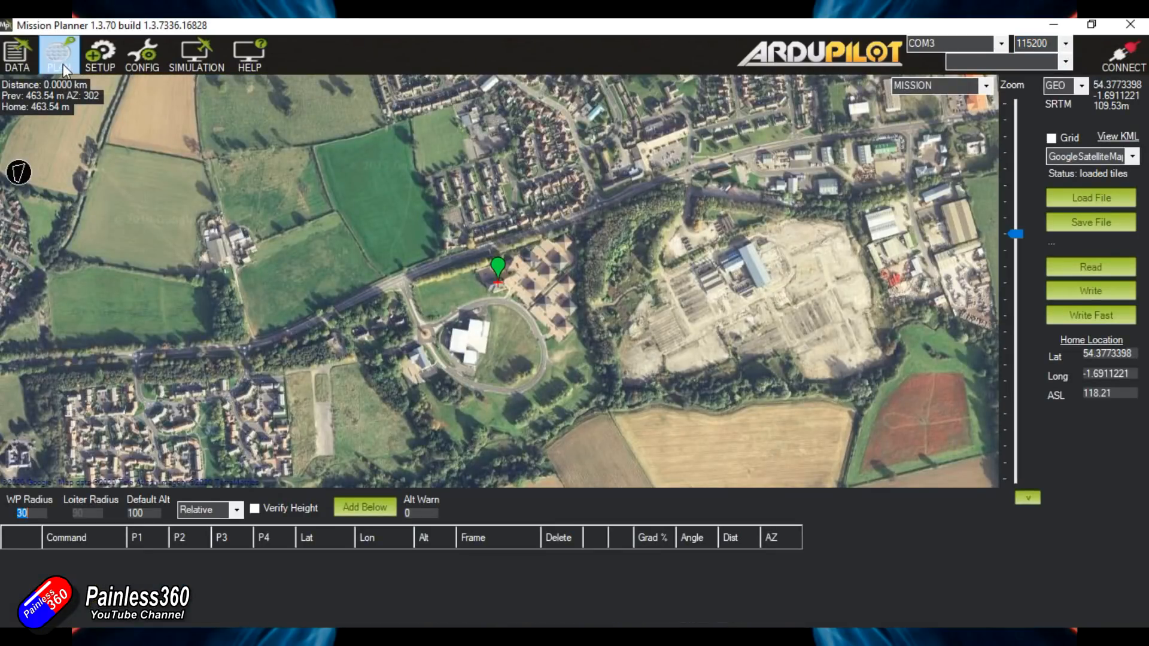
{"action": "mouse_move", "coordinate": [425, 251]}
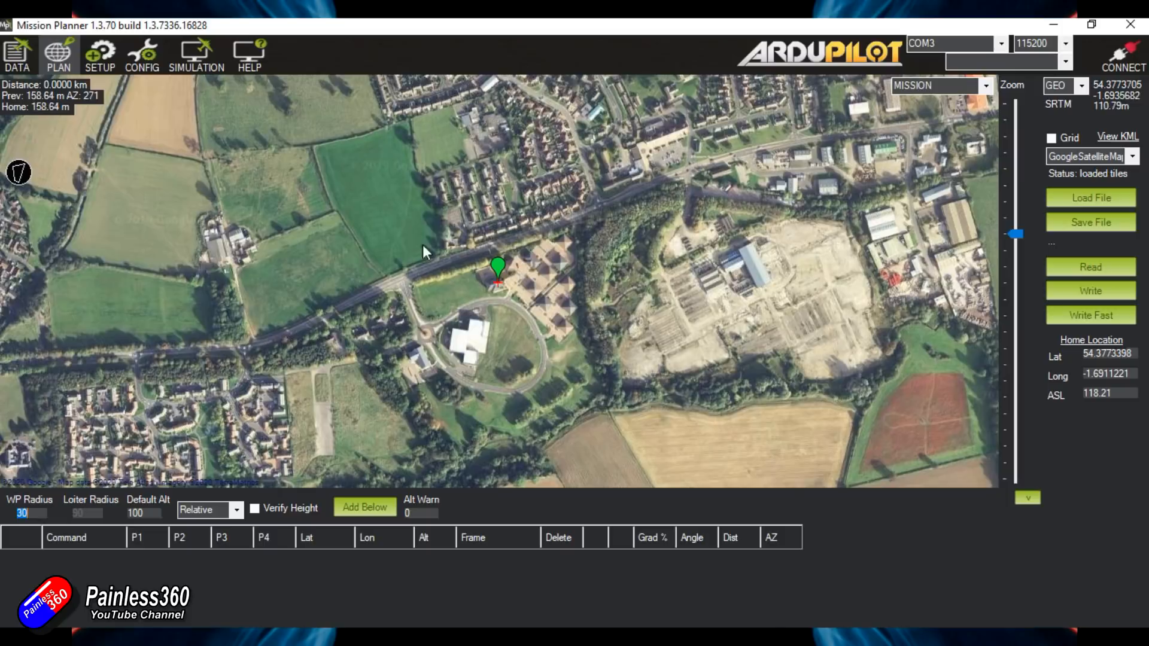
{"action": "left_click", "coordinate": [100, 55]}
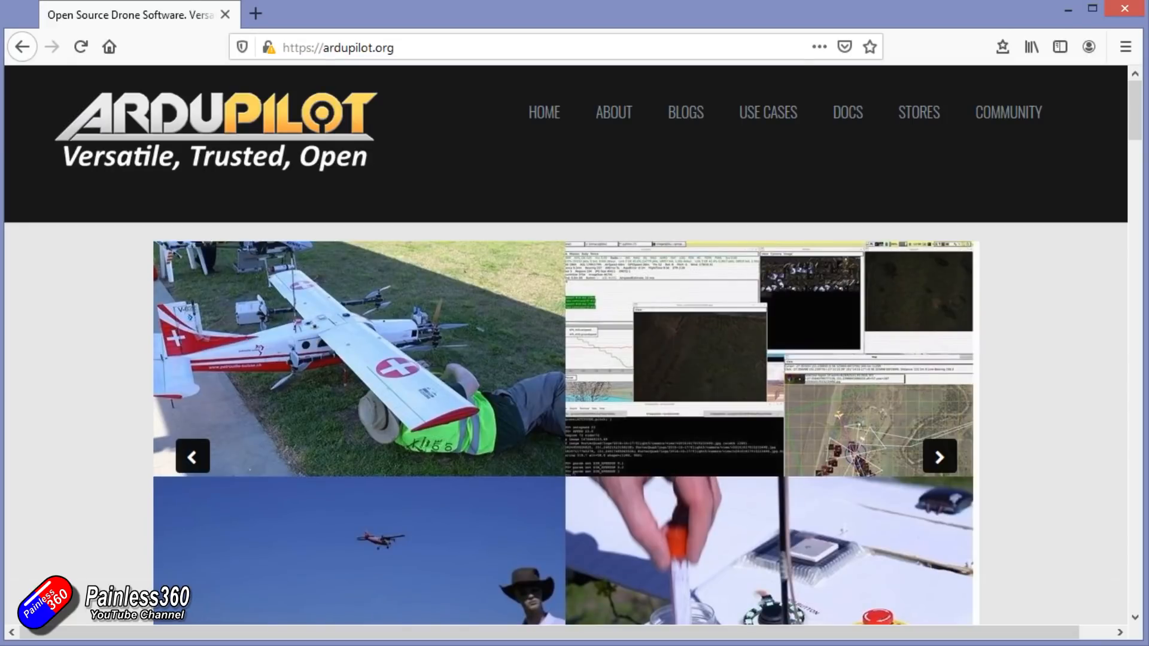
- Advance the carousel six slides past the underwater, fixed-wing and yellow helicopter photos
{"action": "left_click", "coordinate": [939, 457]}
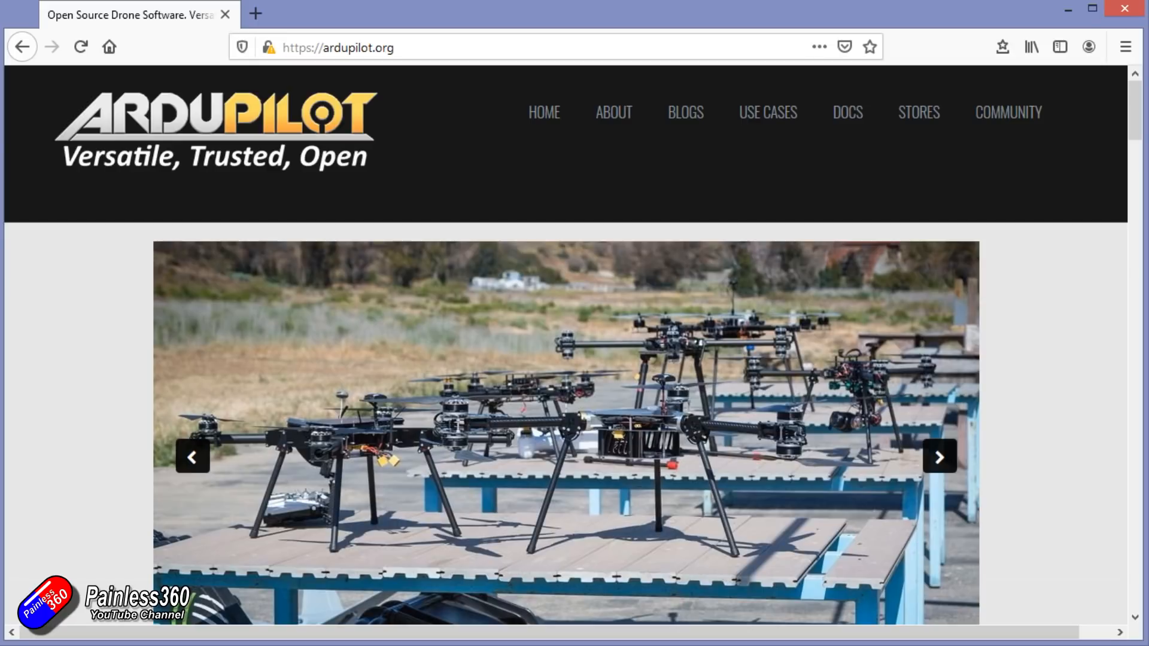
{"action": "left_click", "coordinate": [938, 457]}
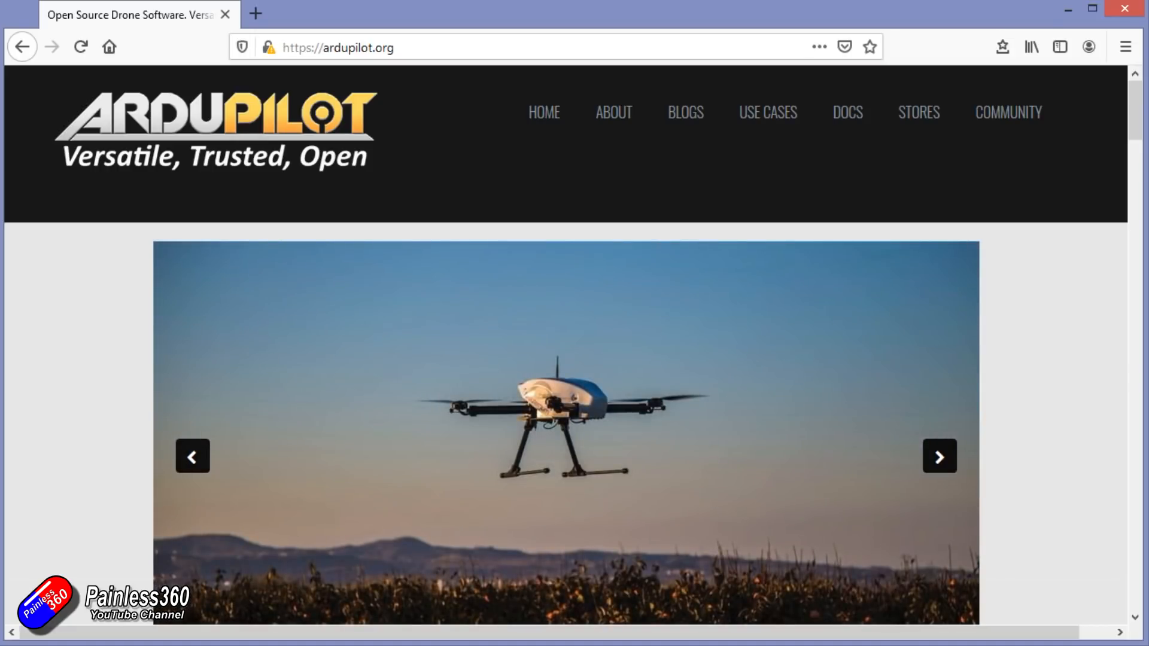
{"action": "left_click", "coordinate": [938, 456]}
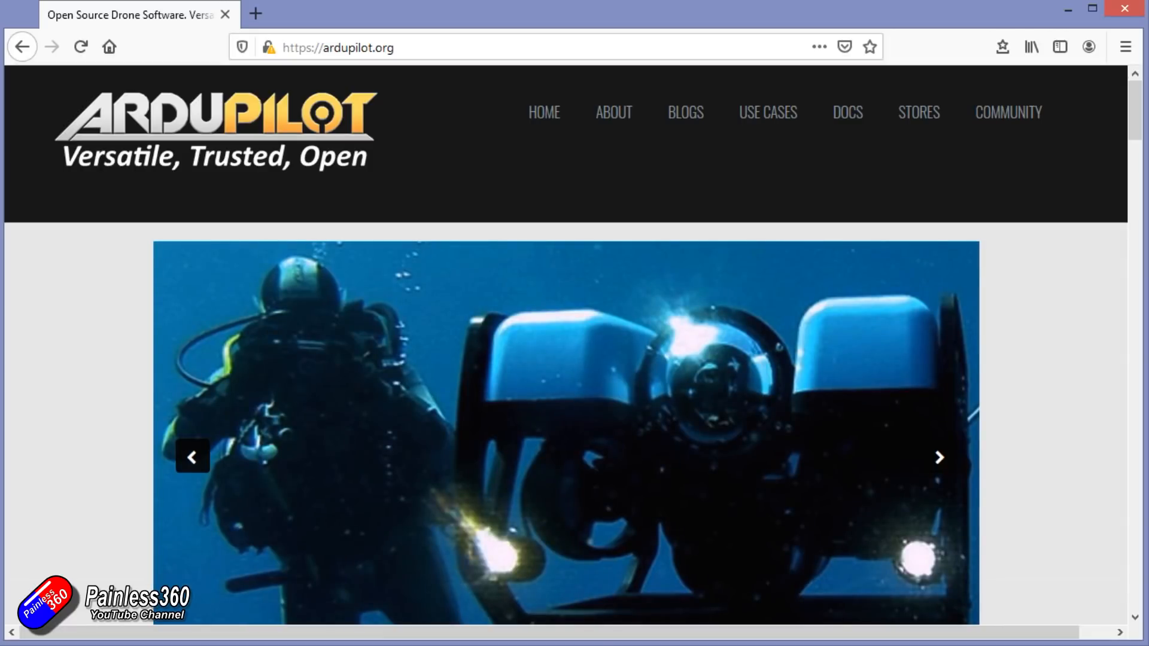
{"action": "left_click", "coordinate": [939, 457]}
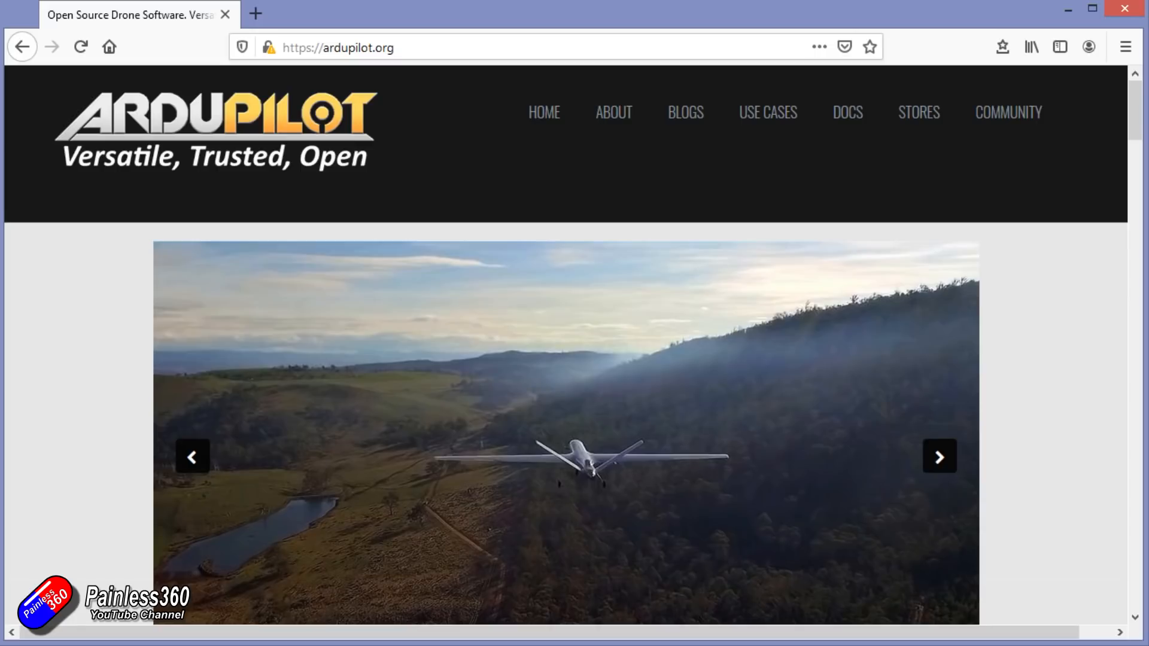
{"action": "left_click", "coordinate": [939, 456]}
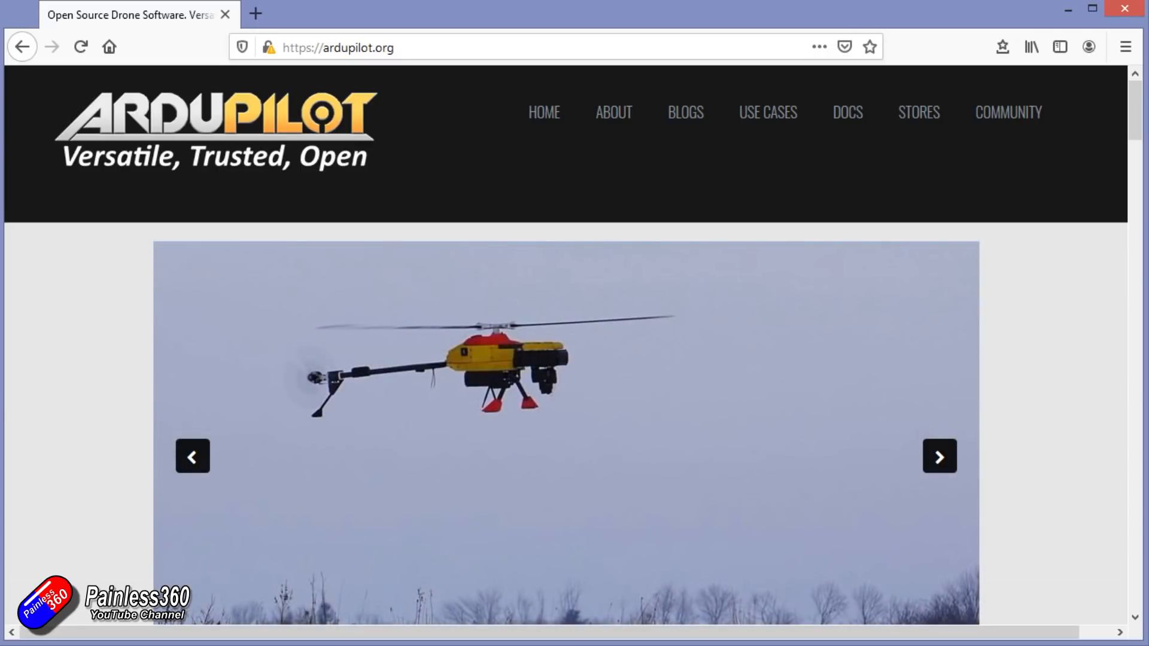
{"action": "left_click", "coordinate": [939, 457]}
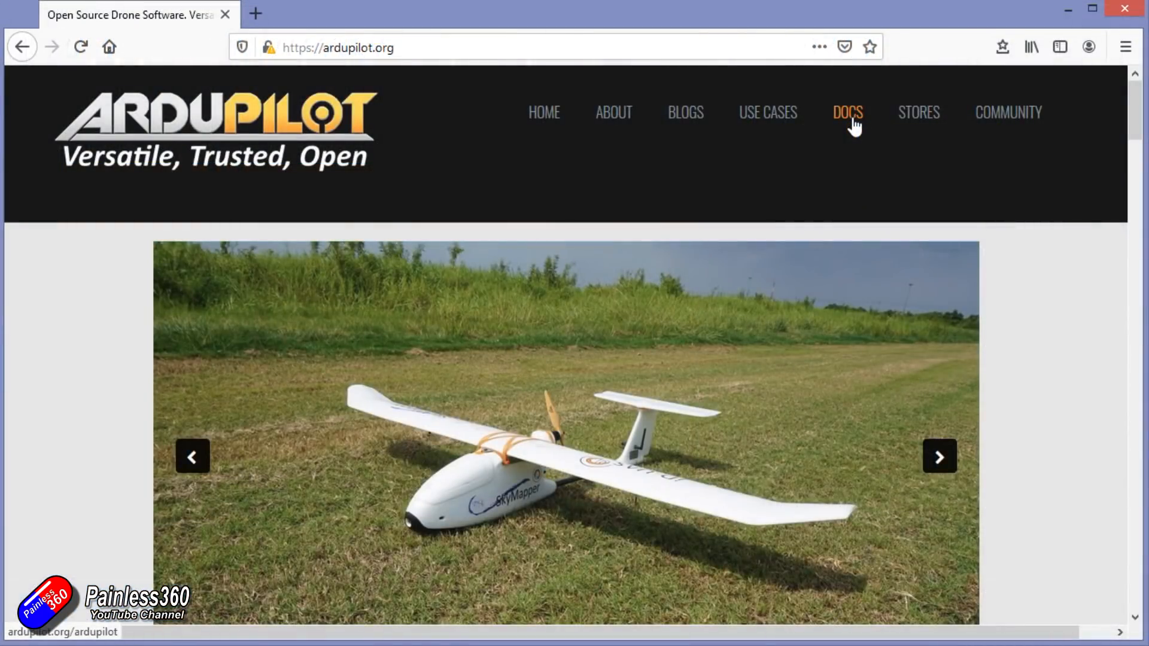
- Open the ArduPilot documentation and scroll past Quickstart to the Hardware, Firmware and Software overview
{"action": "left_click", "coordinate": [847, 112]}
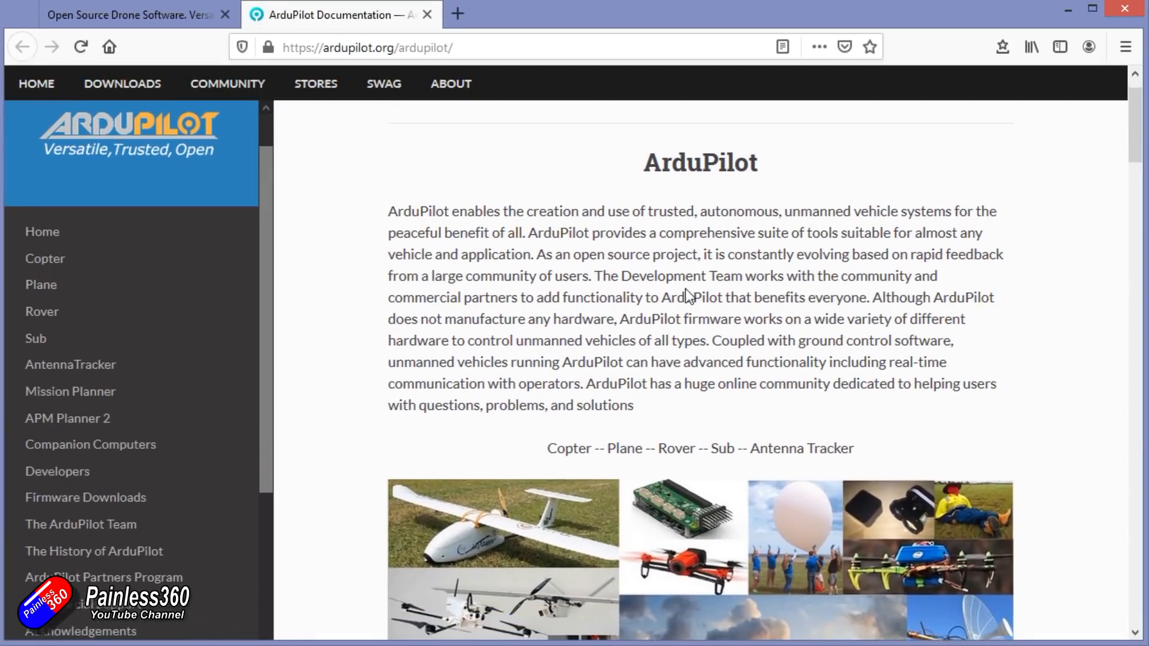
{"action": "scroll", "scroll_direction": "down", "scroll_amount": 3}
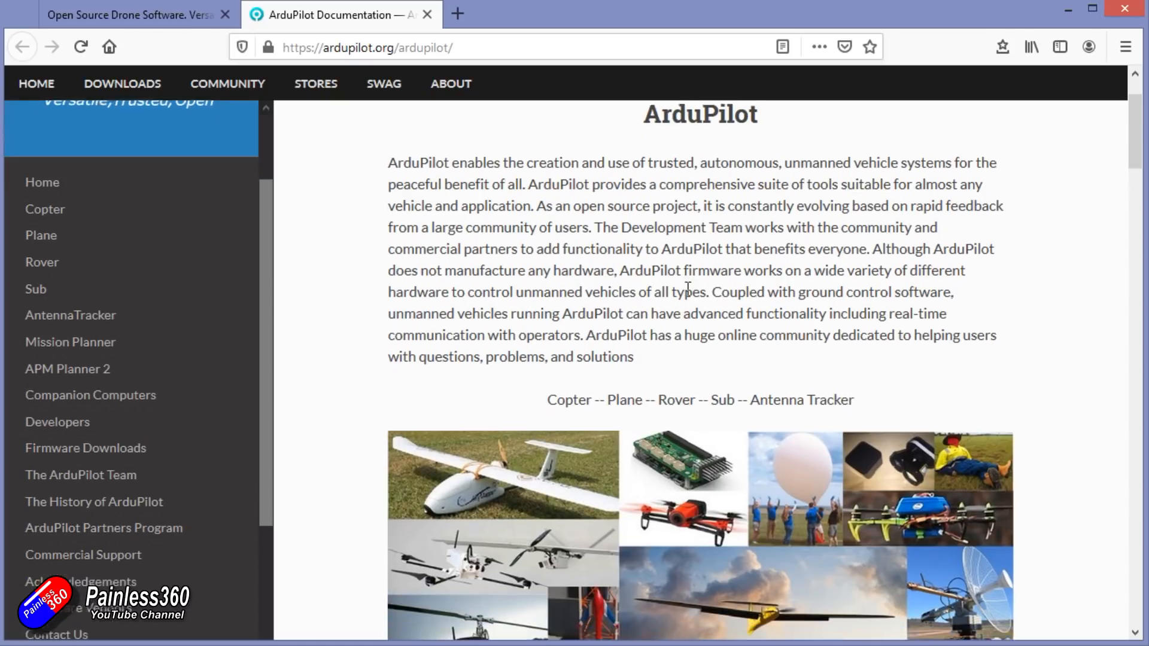
{"action": "scroll", "scroll_direction": "down", "scroll_amount": 3}
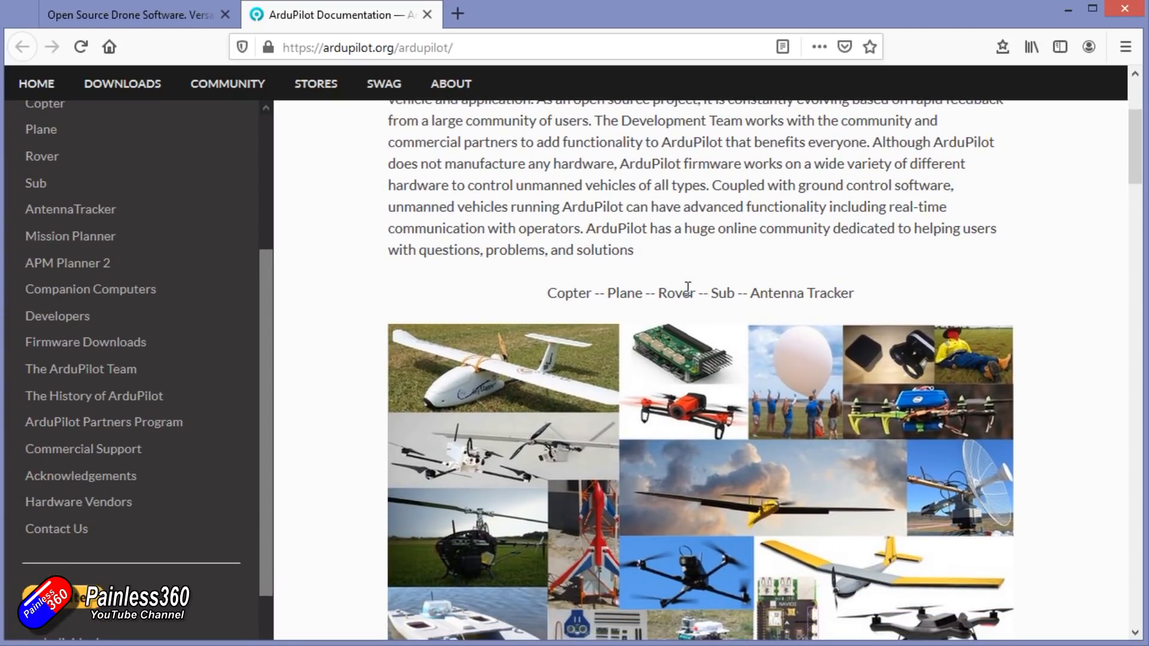
{"action": "scroll", "scroll_direction": "up", "scroll_amount": 3}
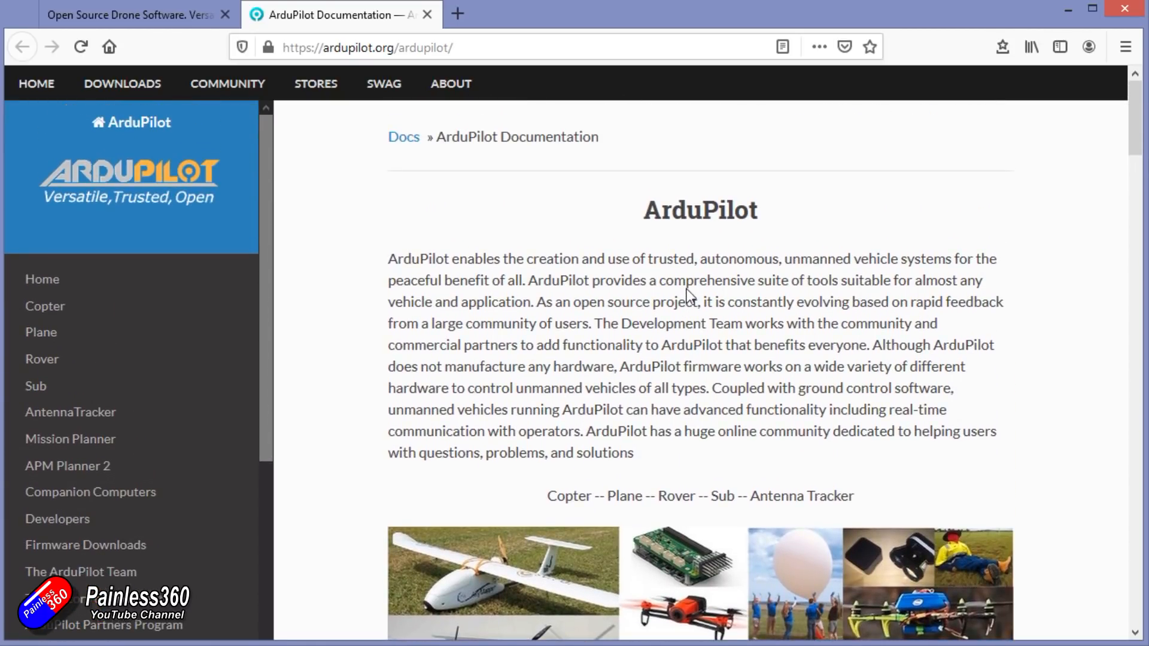
{"action": "scroll", "scroll_direction": "down", "scroll_amount": 3}
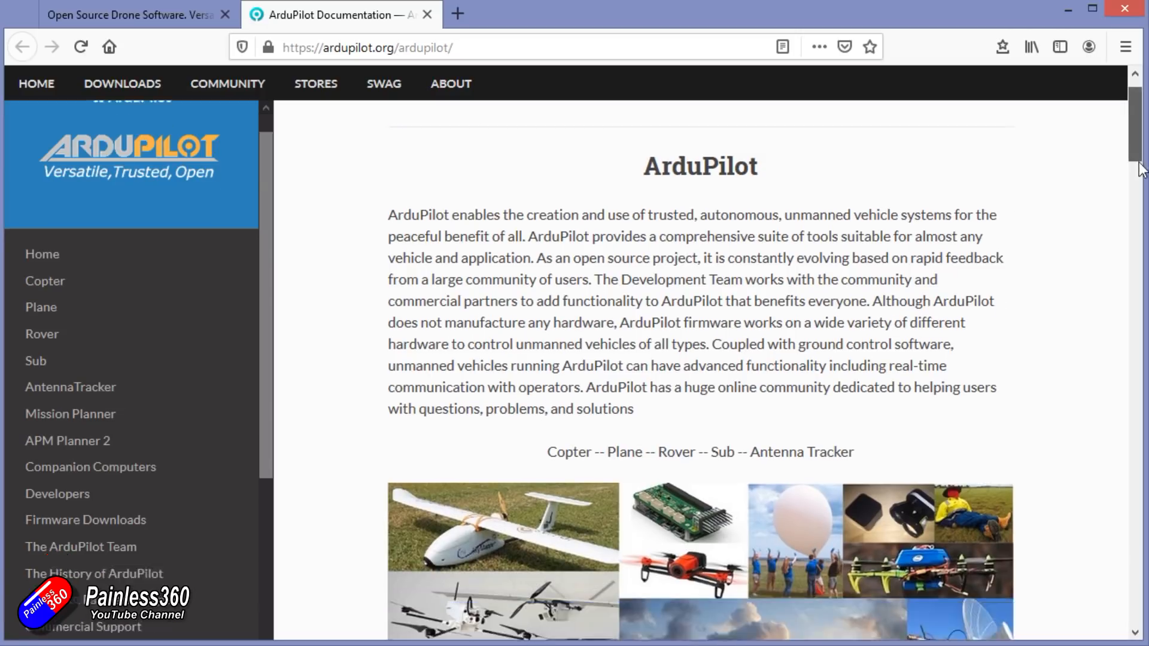
{"action": "scroll", "scroll_direction": "down", "scroll_amount": 3}
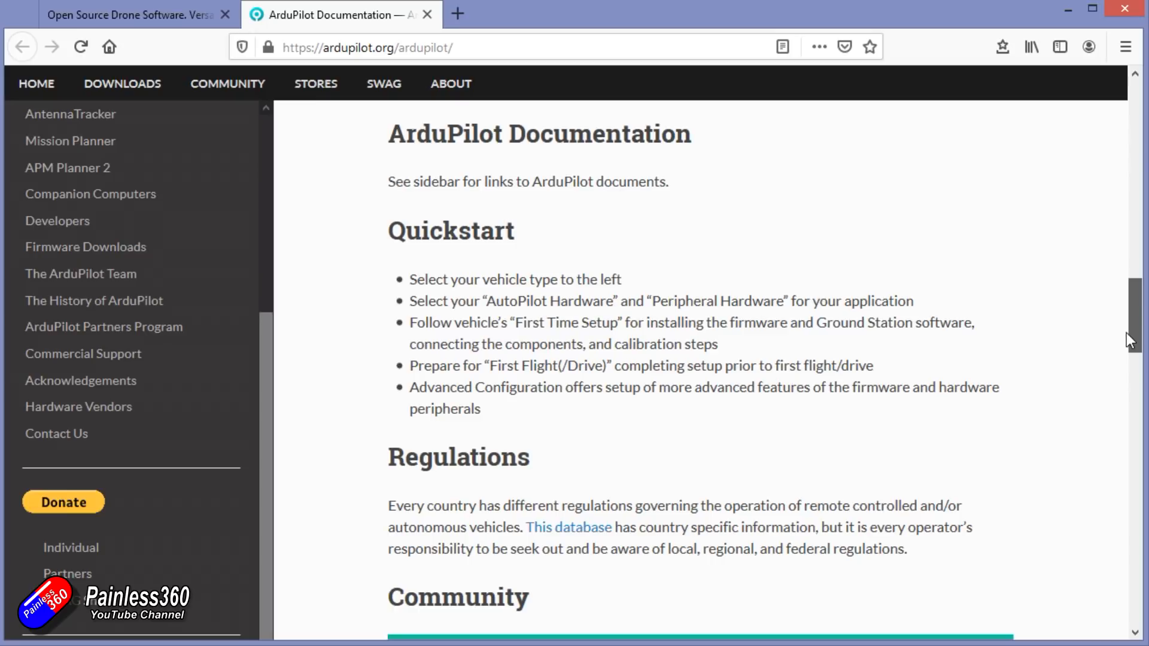
{"action": "scroll", "scroll_direction": "down", "scroll_amount": 3}
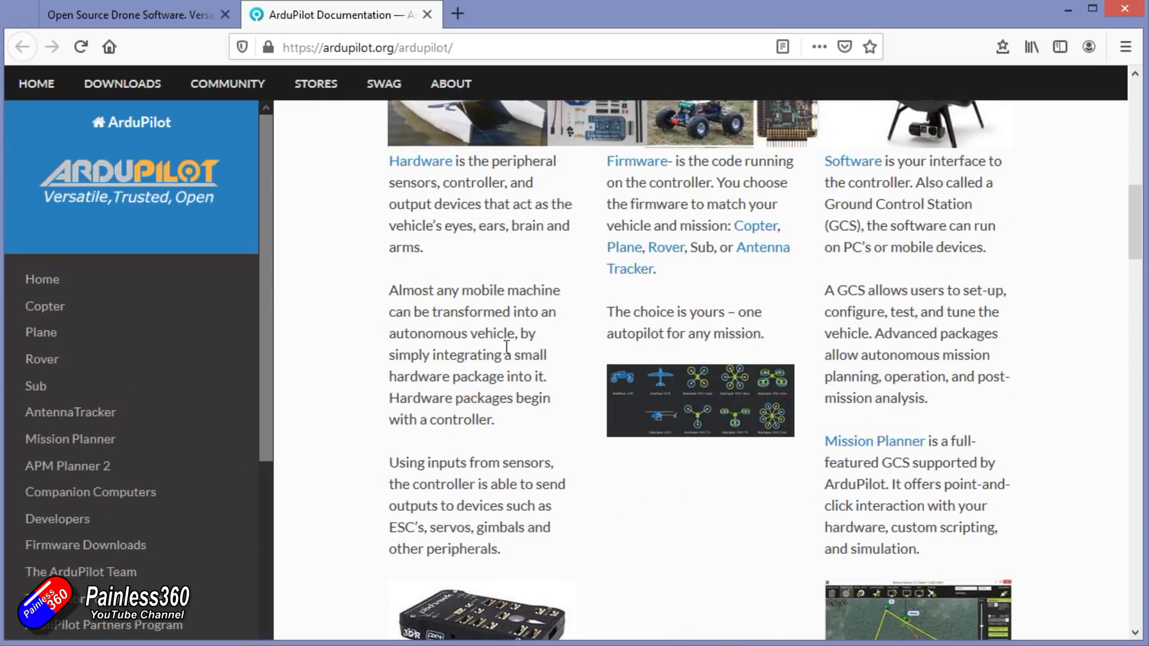
- Open the Plane documentation home page and scroll through its contents
{"action": "left_click", "coordinate": [40, 332]}
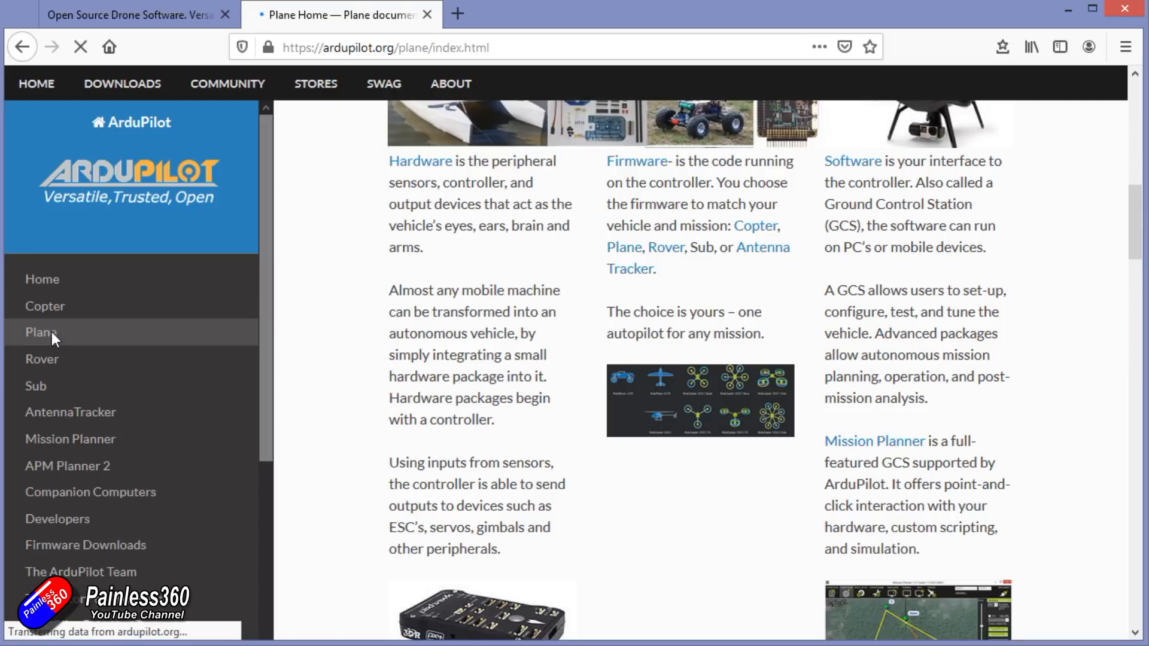
{"action": "left_click", "coordinate": [41, 332]}
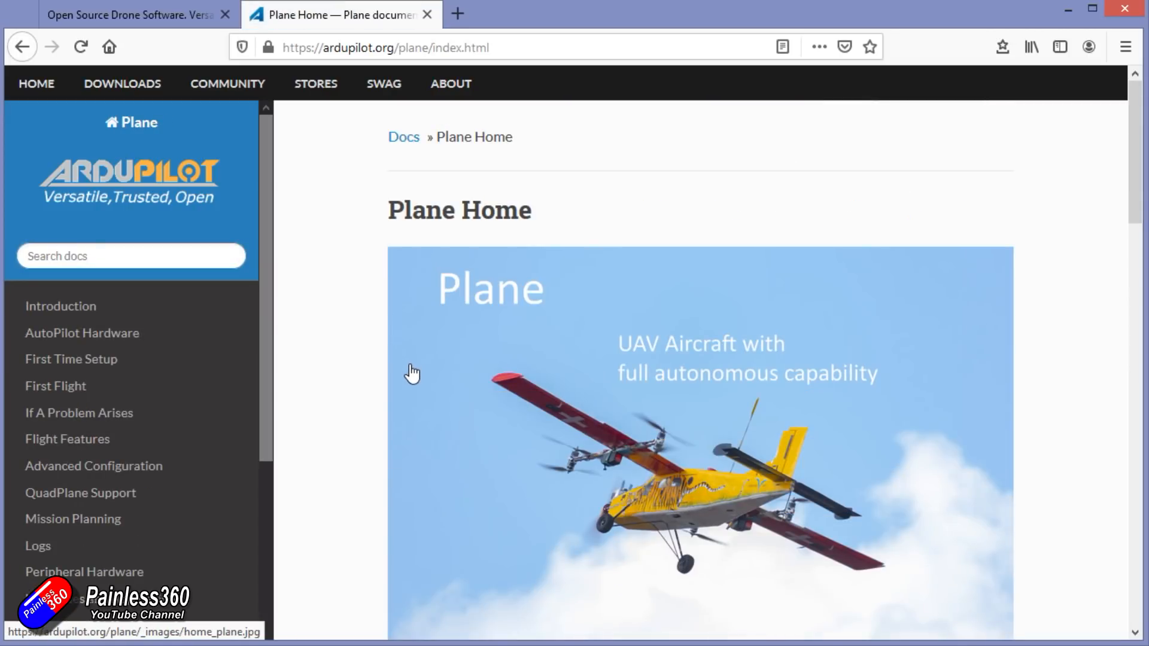
{"action": "scroll", "scroll_direction": "down", "scroll_amount": 3}
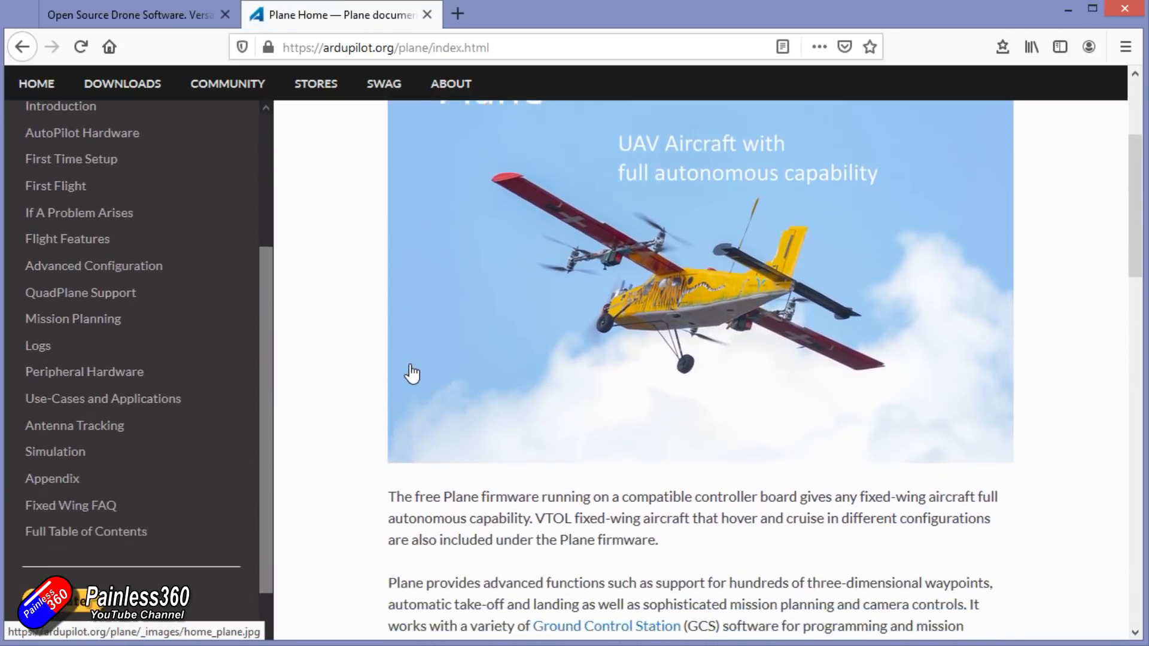
{"action": "scroll", "scroll_direction": "down", "scroll_amount": 3}
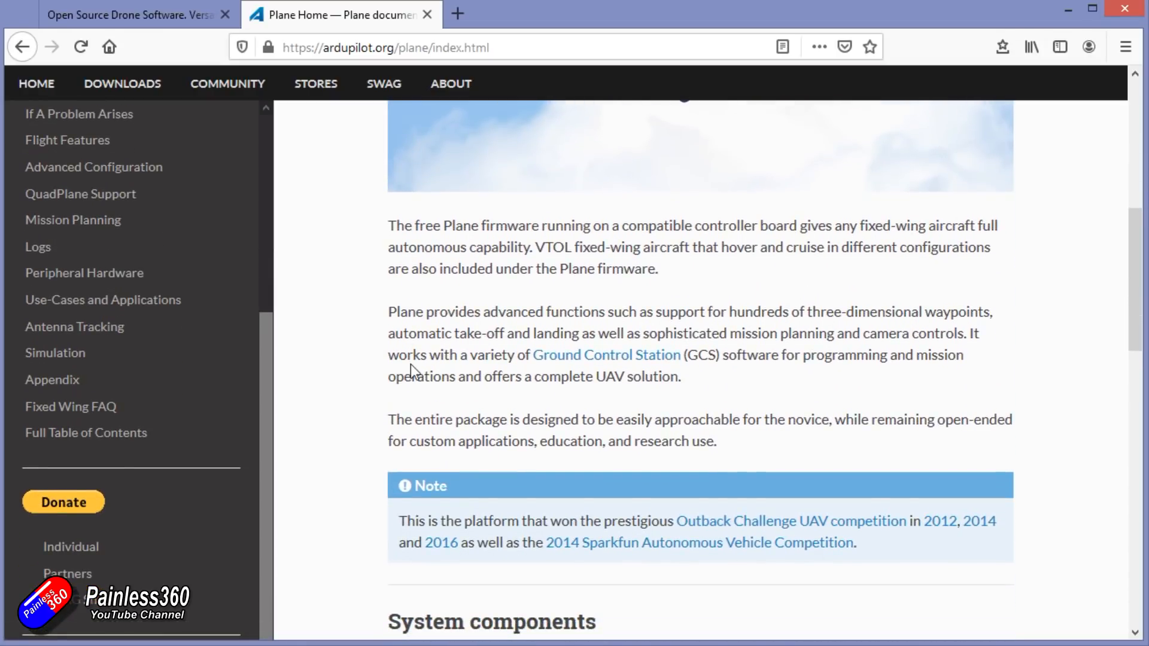
{"action": "scroll", "scroll_direction": "down", "scroll_amount": 3}
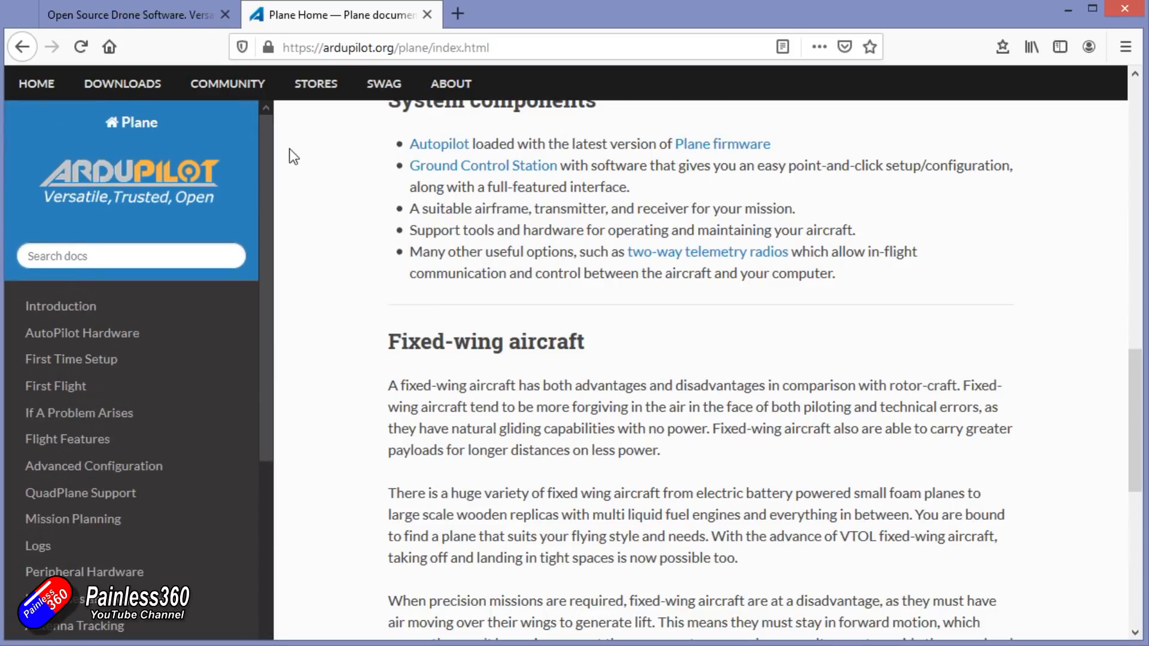
- Return to the overview, open Copter Home and scroll to its System components list
{"action": "left_click", "coordinate": [131, 122]}
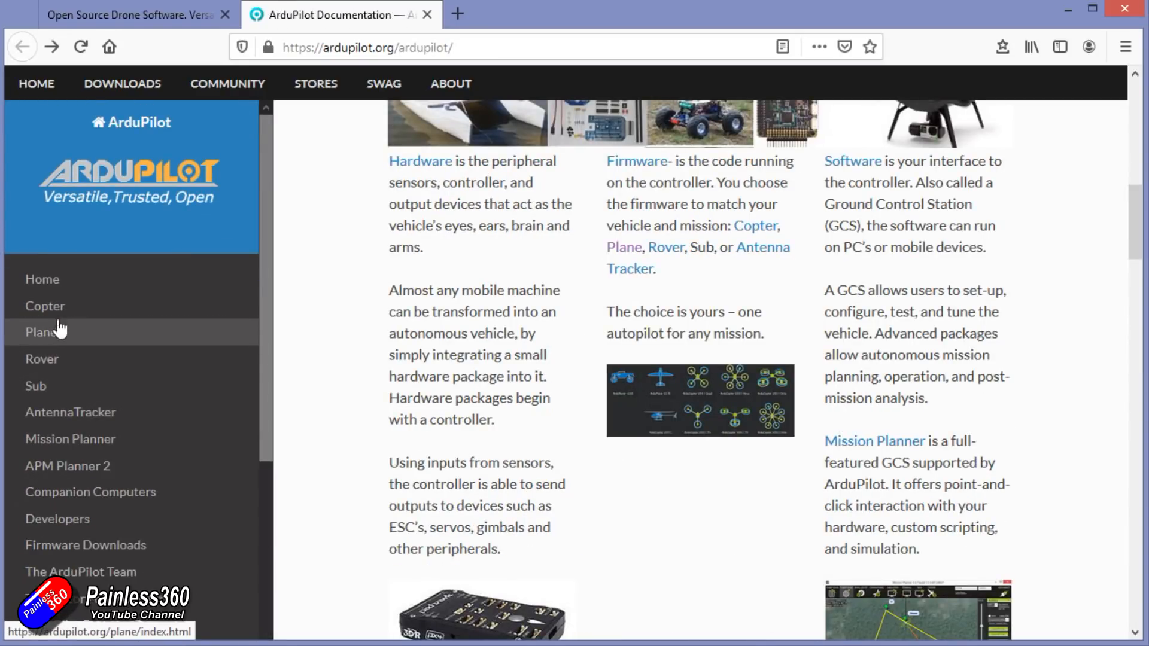
{"action": "left_click", "coordinate": [45, 306]}
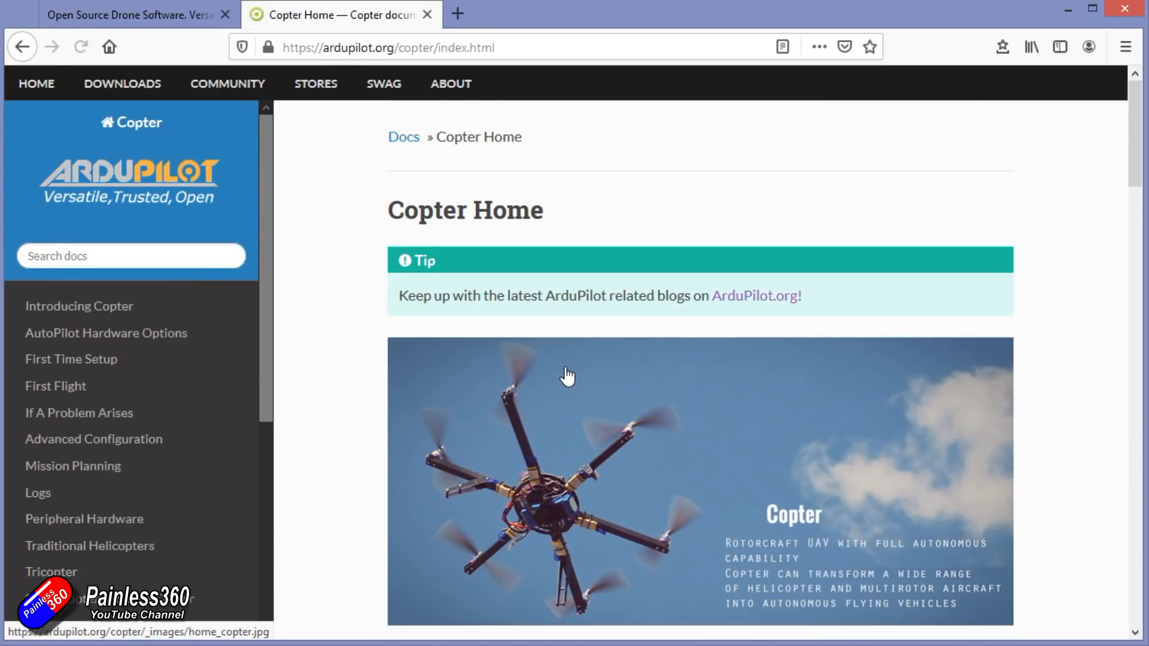
{"action": "scroll", "scroll_direction": "down", "scroll_amount": 3}
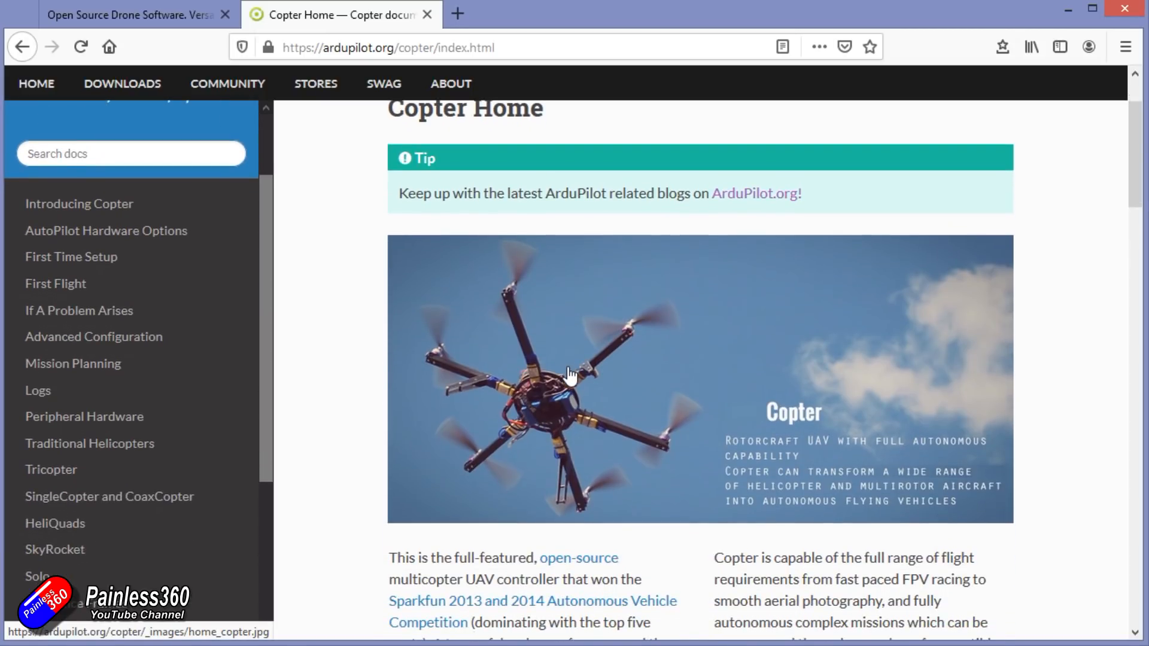
{"action": "scroll", "scroll_direction": "down", "scroll_amount": 3}
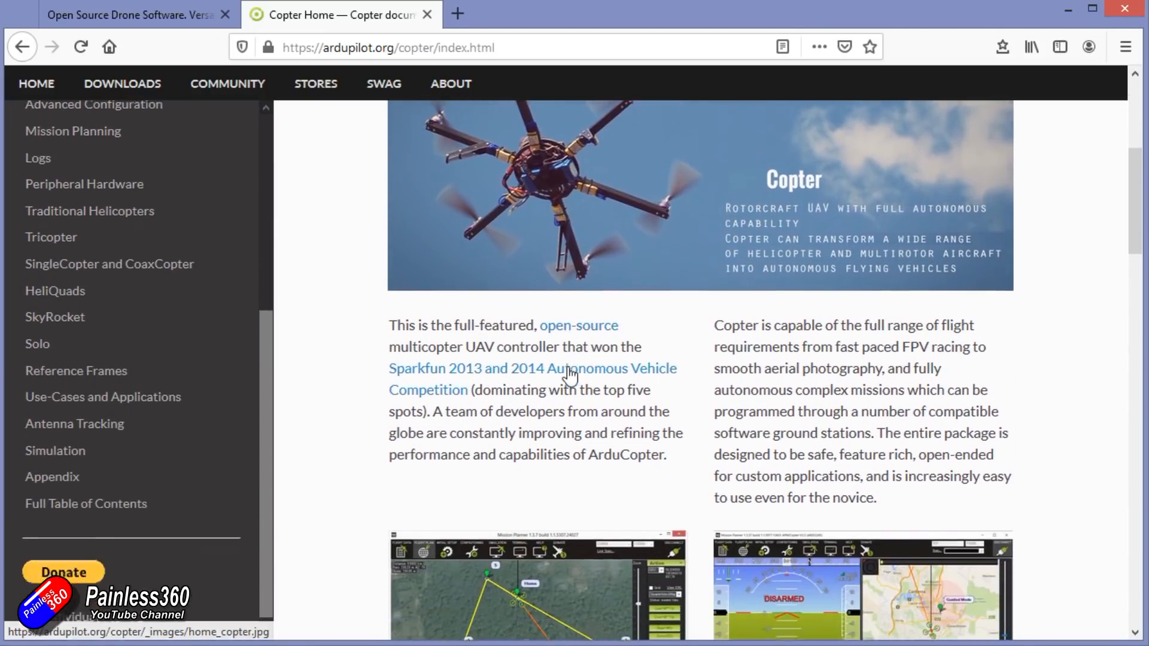
{"action": "scroll", "scroll_direction": "down", "scroll_amount": 3}
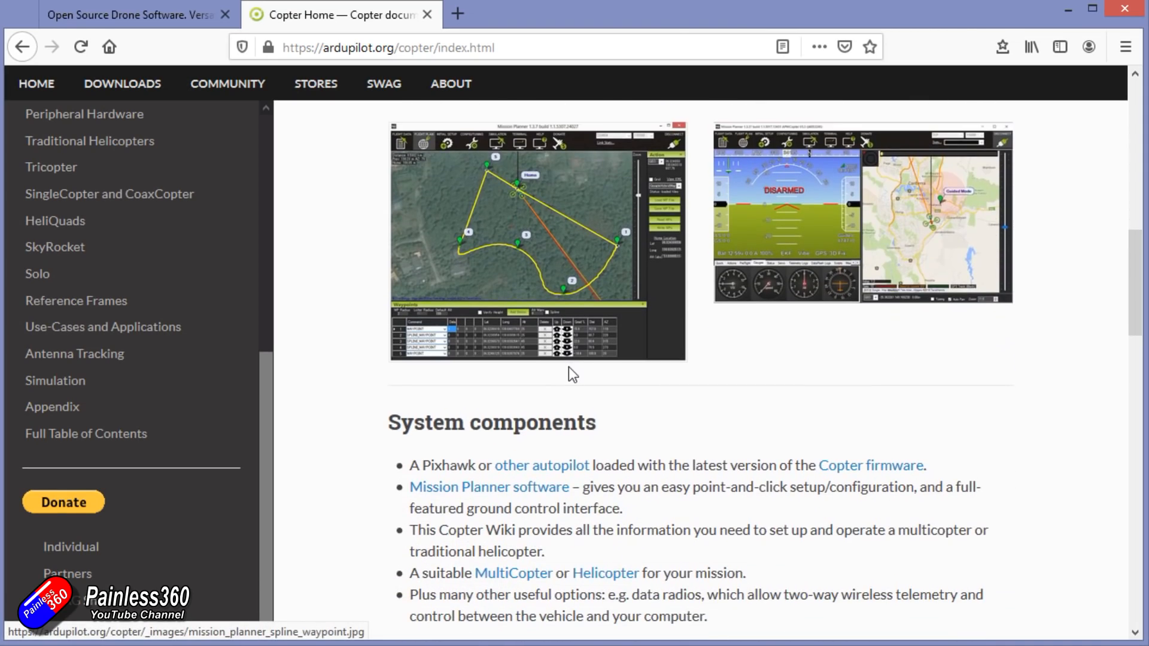
{"action": "scroll", "scroll_direction": "down", "scroll_amount": 3}
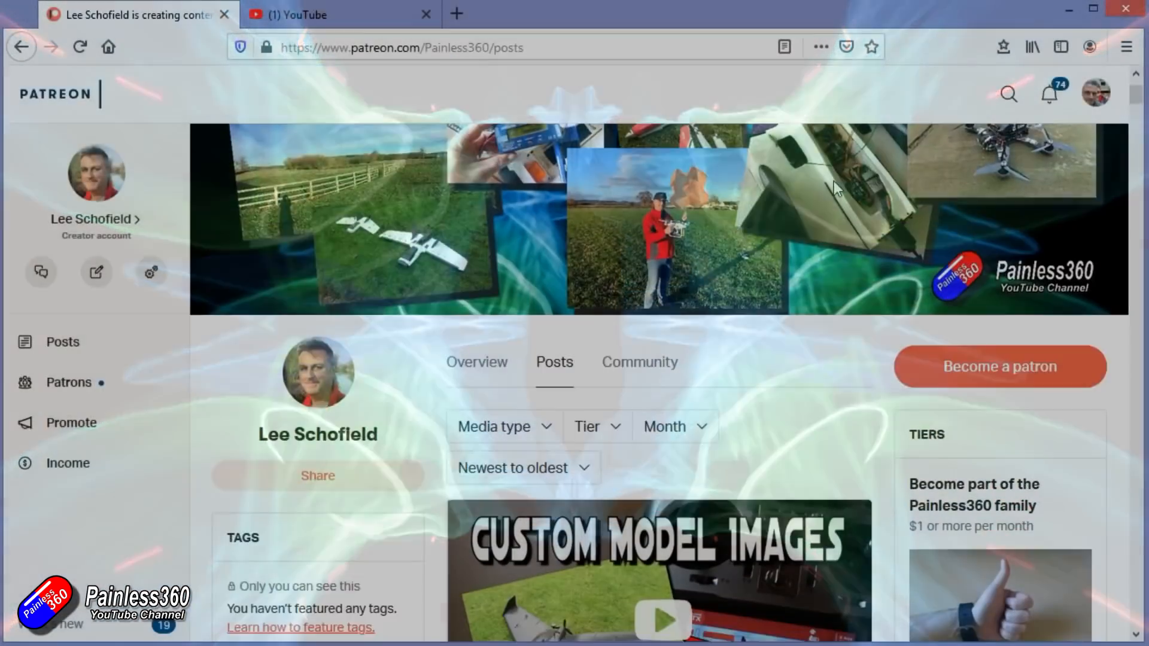
- Scroll through the Patreon posts feed, then switch to the Painless360 YouTube playlists tab
{"action": "scroll", "scroll_direction": "down", "scroll_amount": 3}
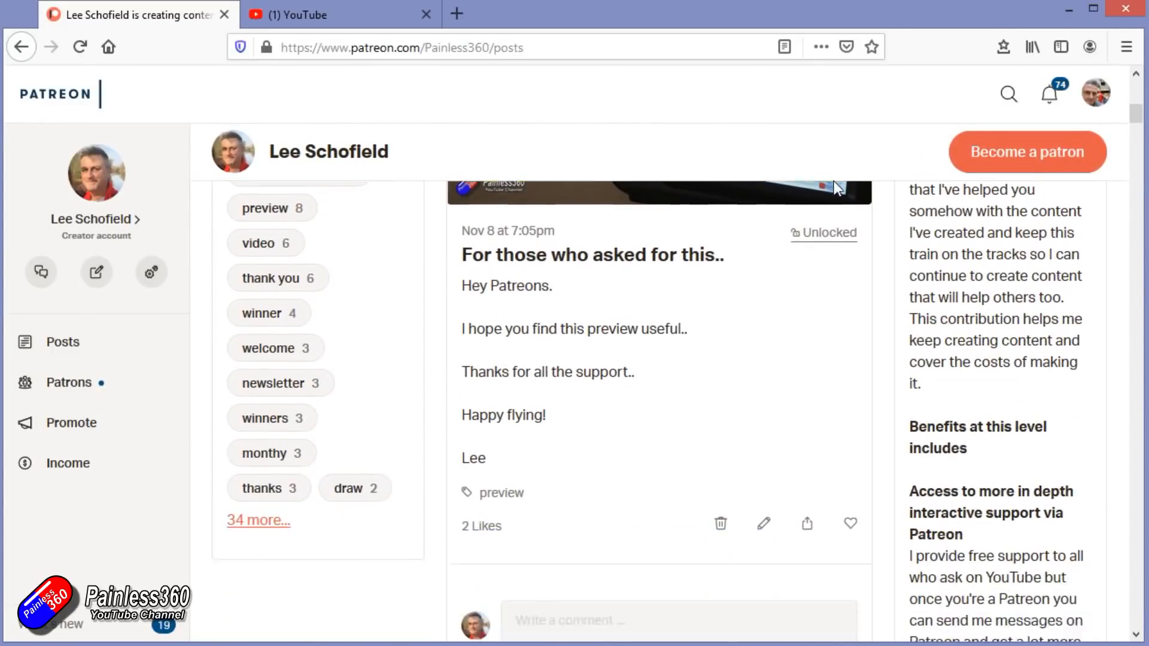
{"action": "scroll", "scroll_direction": "down", "scroll_amount": 3}
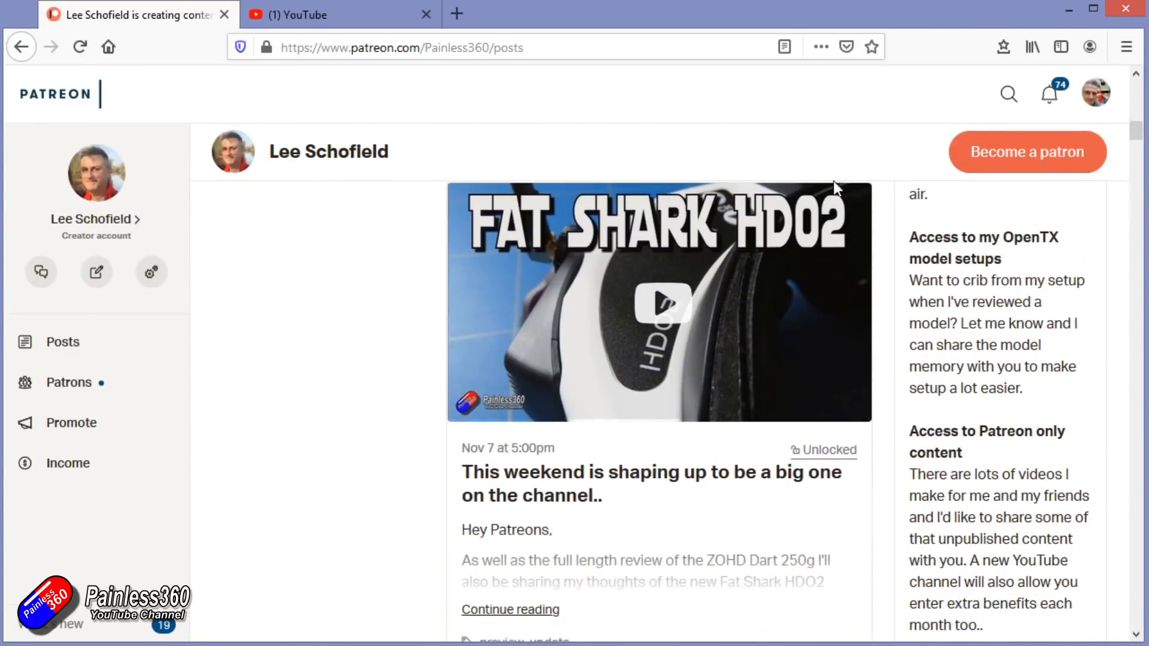
{"action": "scroll", "scroll_direction": "down", "scroll_amount": 3}
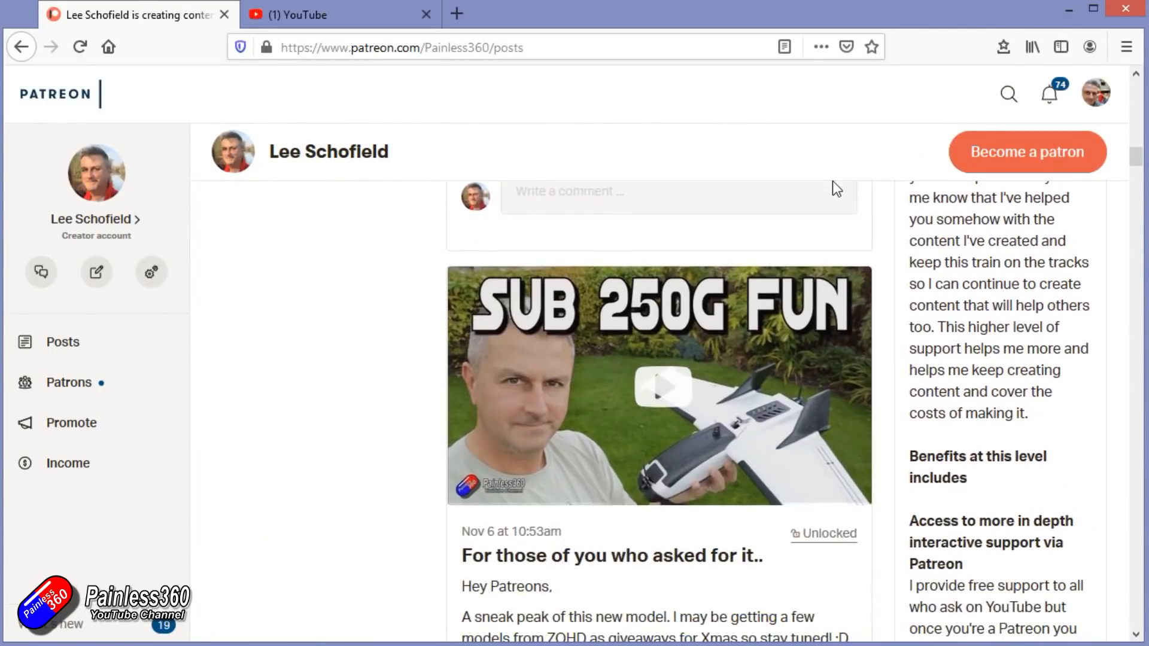
{"action": "scroll", "scroll_direction": "down", "scroll_amount": 3}
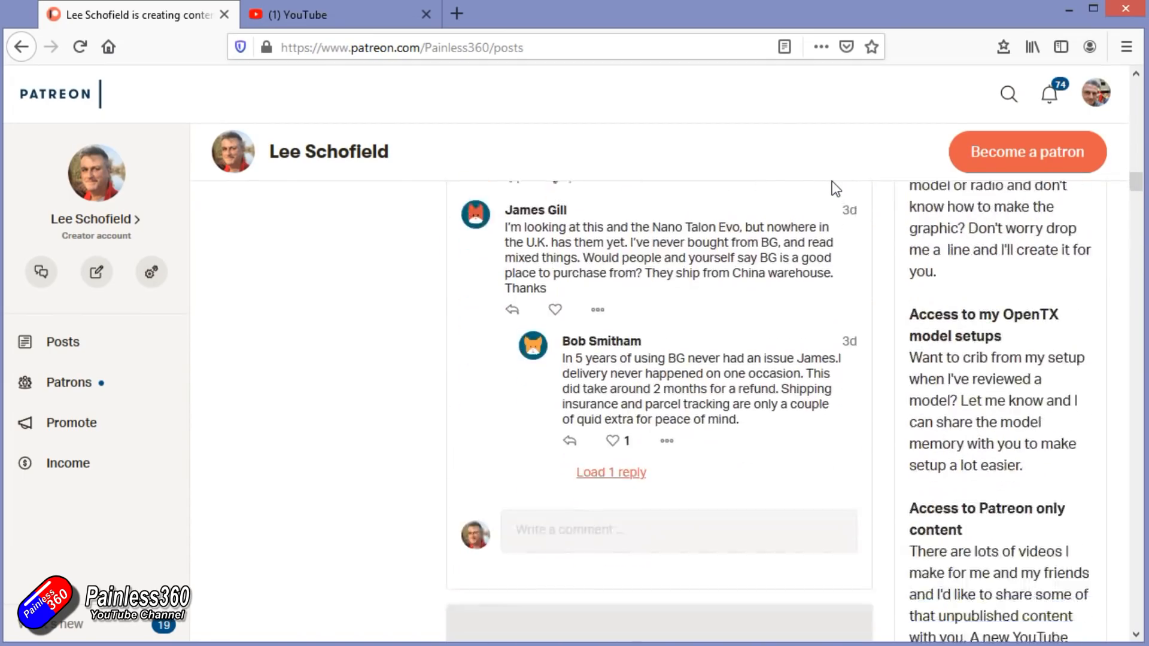
{"action": "left_click", "coordinate": [341, 14]}
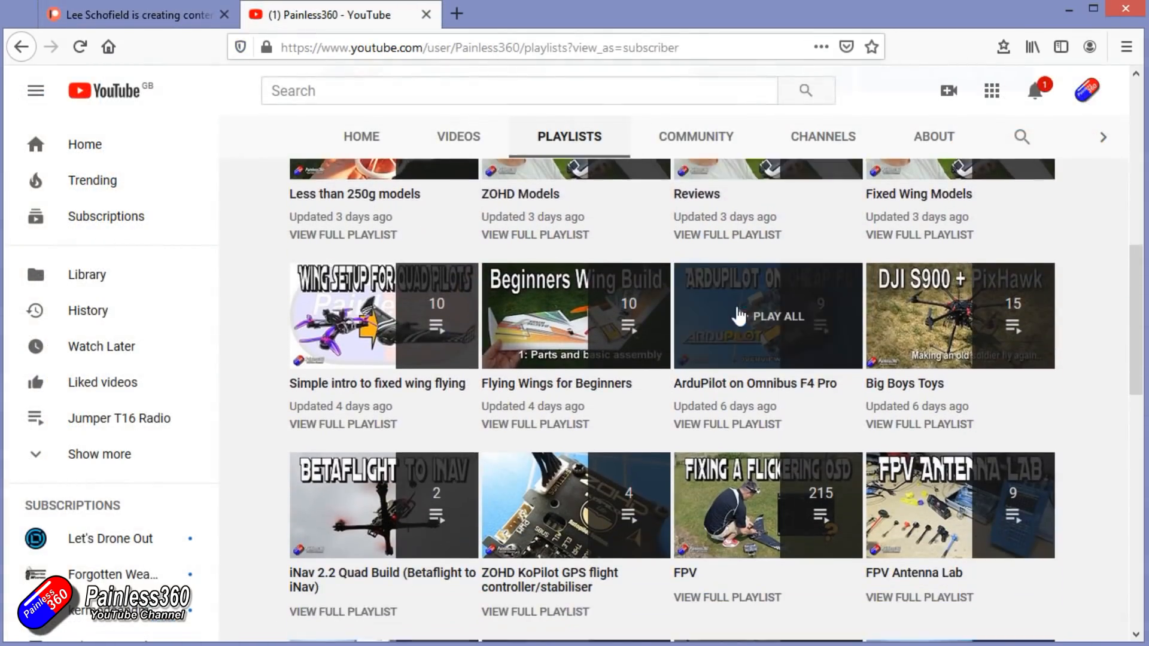
- Play all of Quadcopter Building for Beginners (Spring 2018) and pause its first video
{"action": "left_click", "coordinate": [767, 316]}
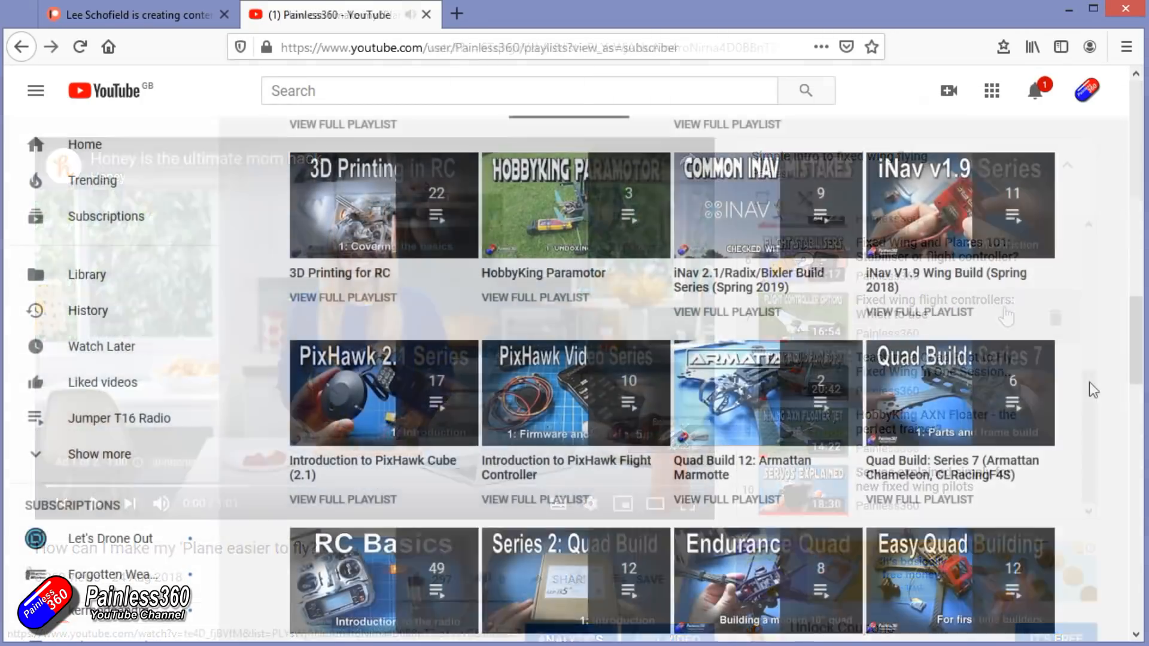
{"action": "scroll", "scroll_direction": "down", "scroll_amount": 3}
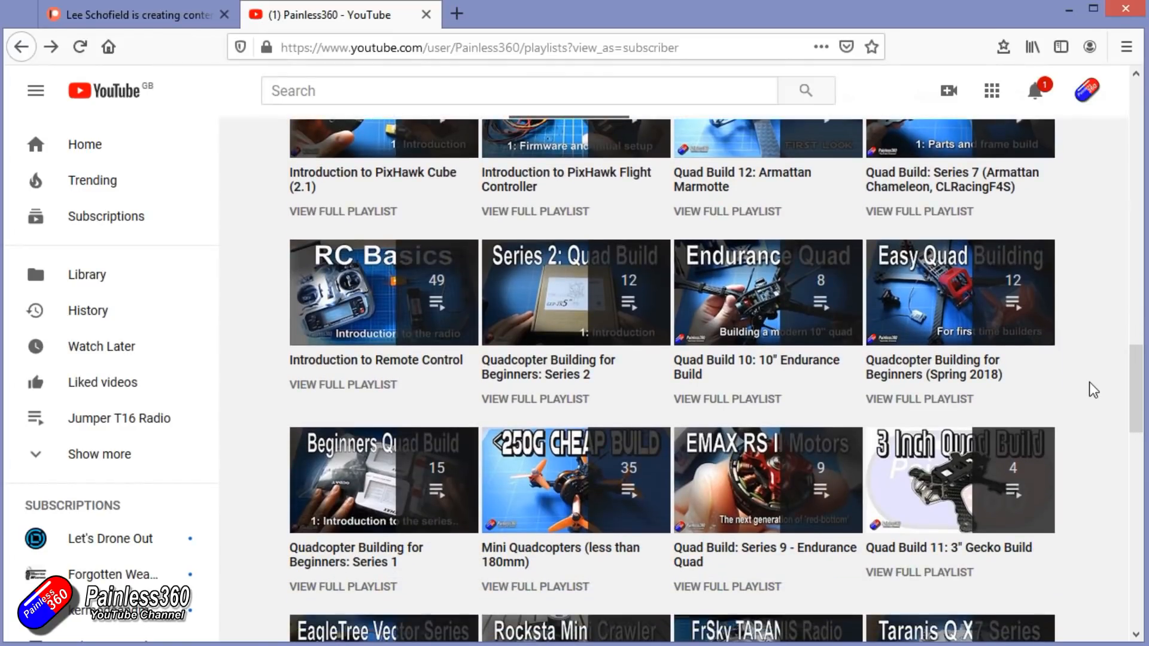
{"action": "left_click", "coordinate": [959, 292]}
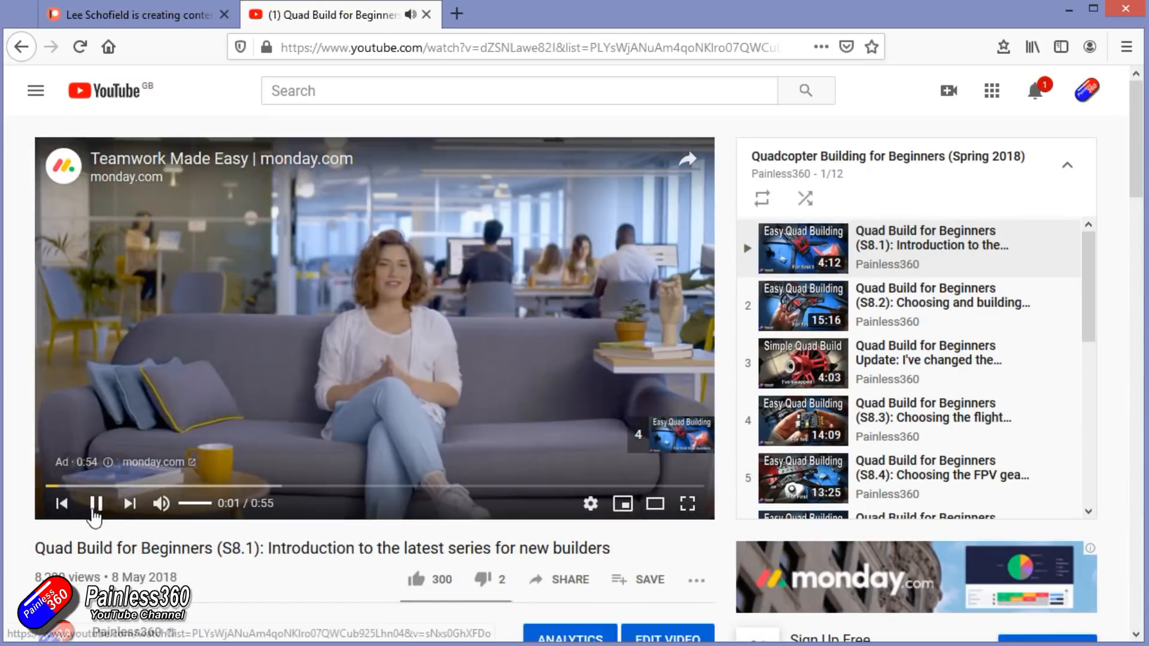
{"action": "left_click", "coordinate": [94, 503]}
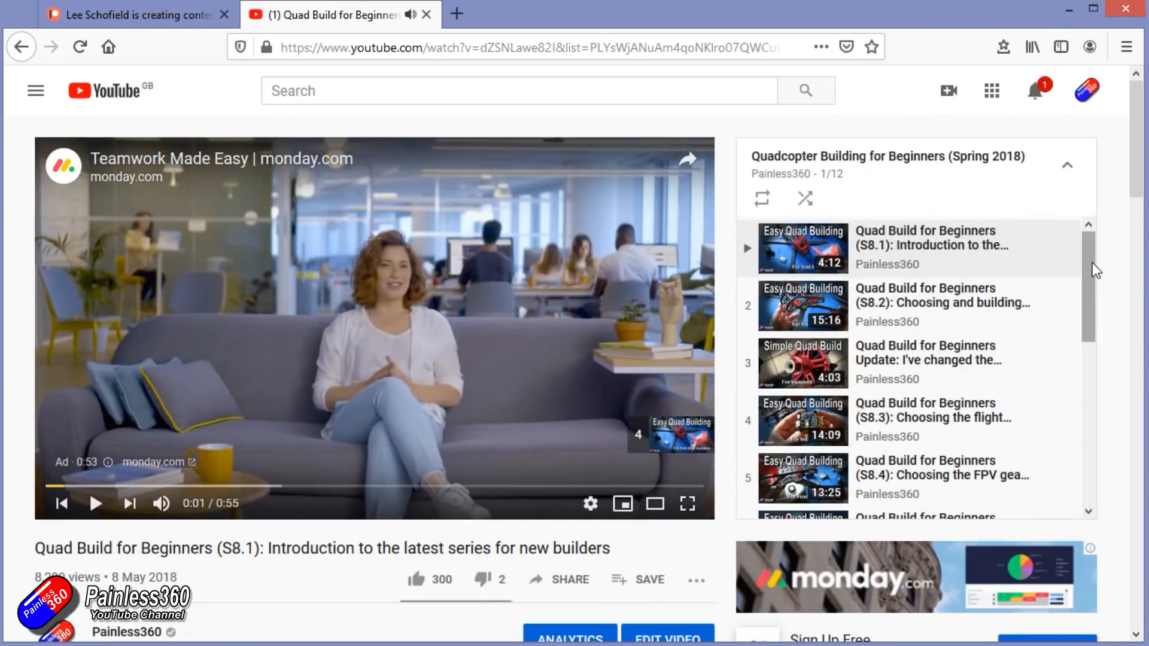